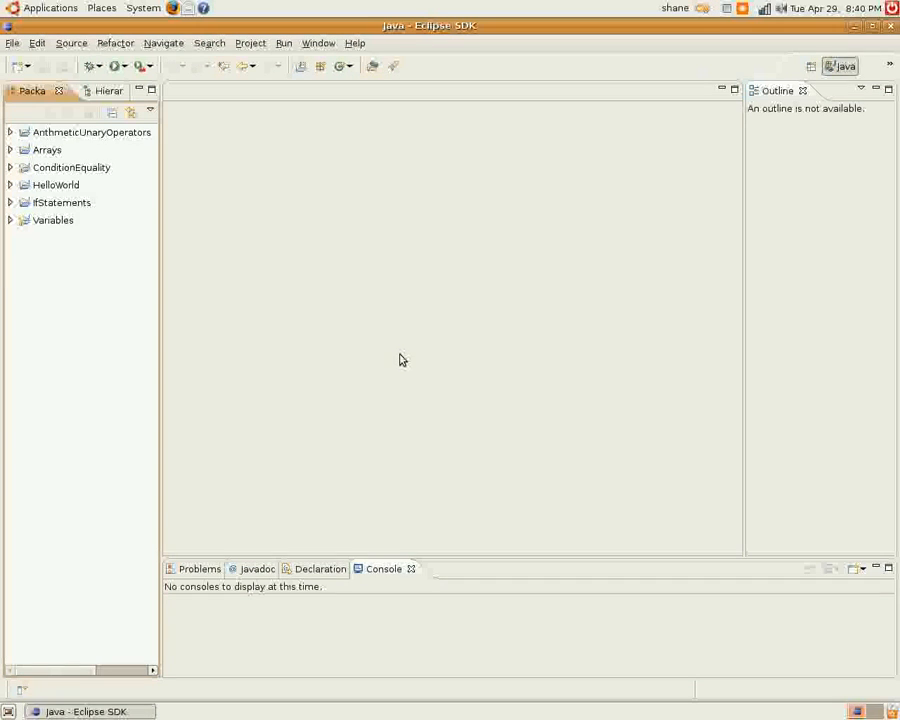
pyautogui.moveTo(277, 348)
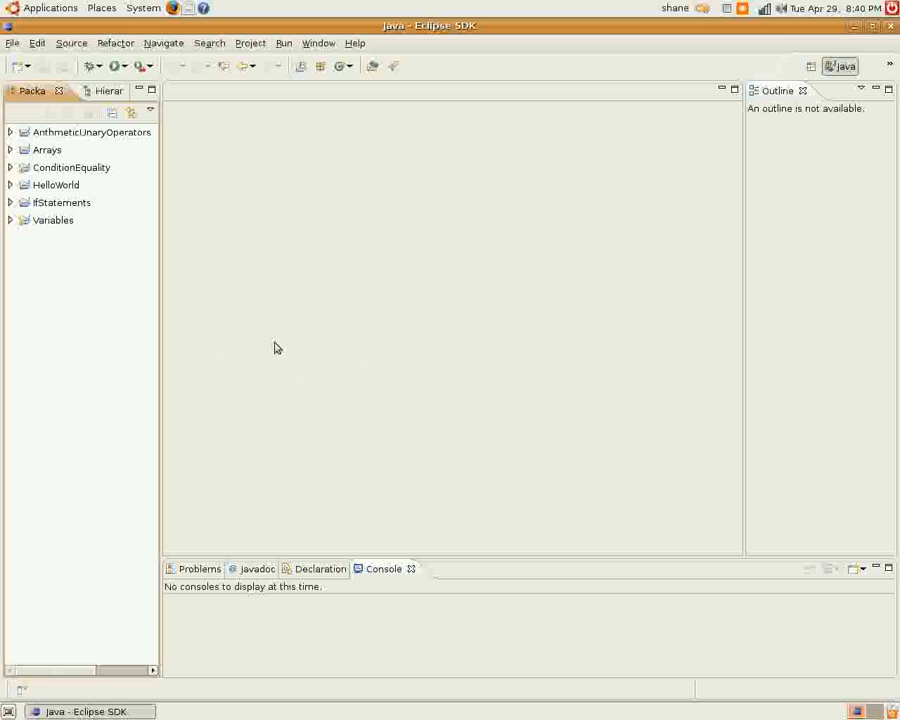
# Create the Java project 'SwitchStatements' and expand it to show src and the JRE System Library.
pyautogui.rightClick(278, 348)
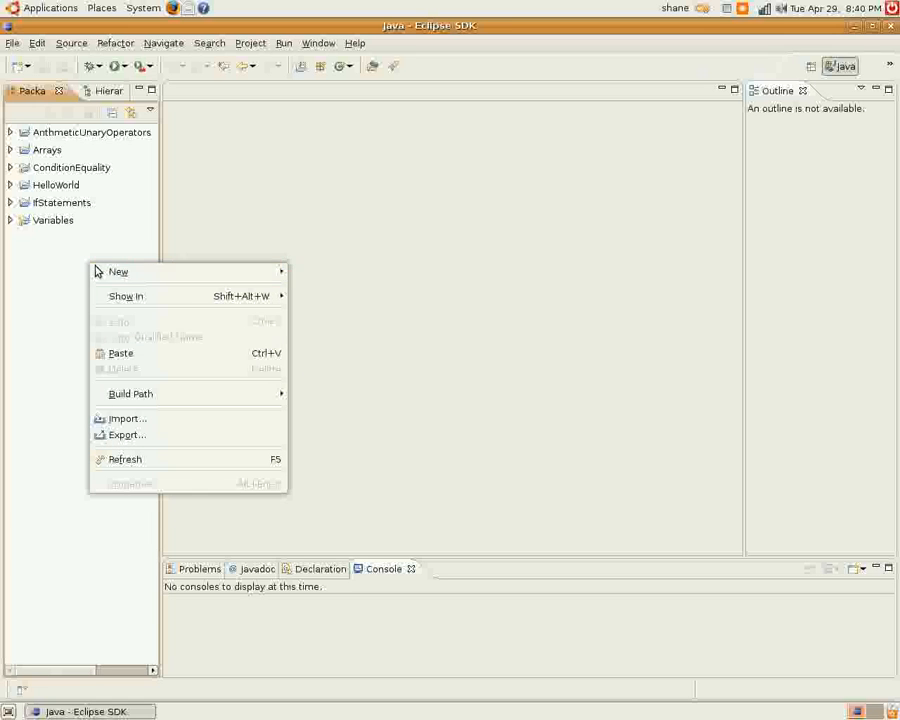
pyautogui.moveTo(118, 271)
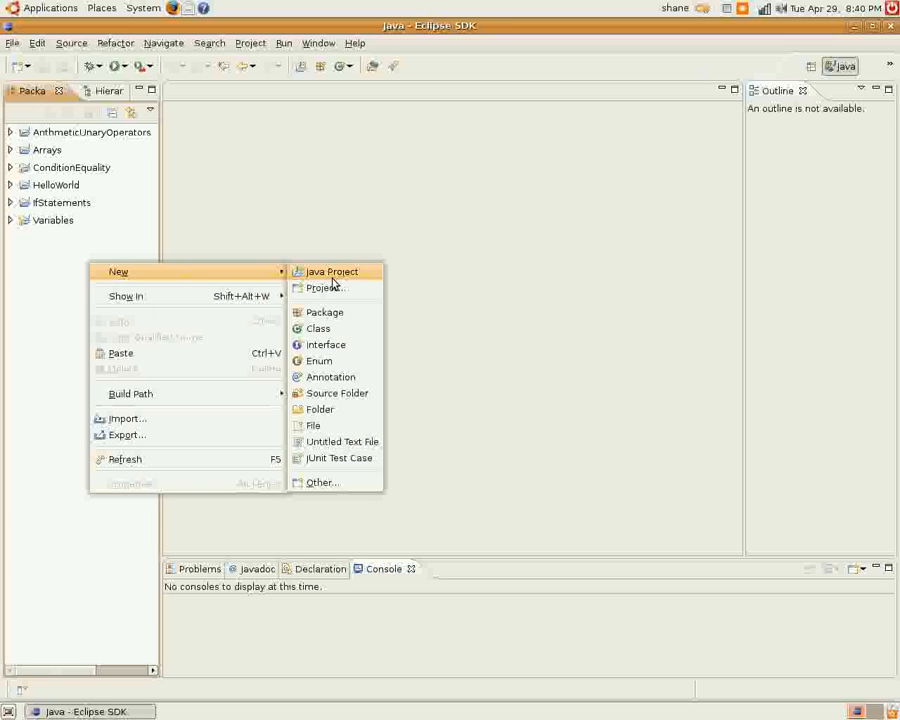
pyautogui.click(331, 271)
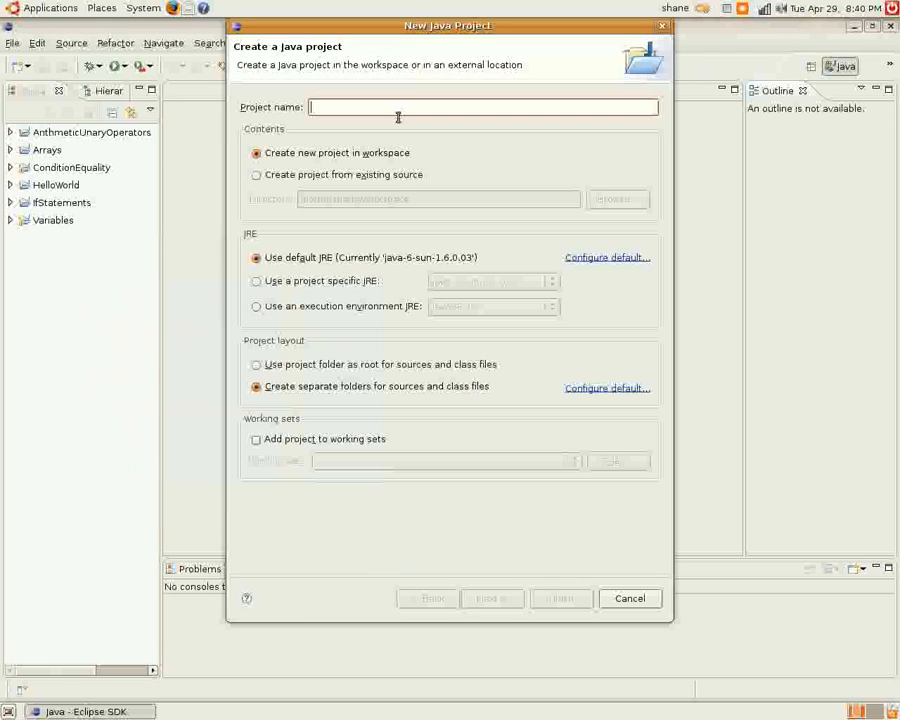
pyautogui.write('SwitchSatem')
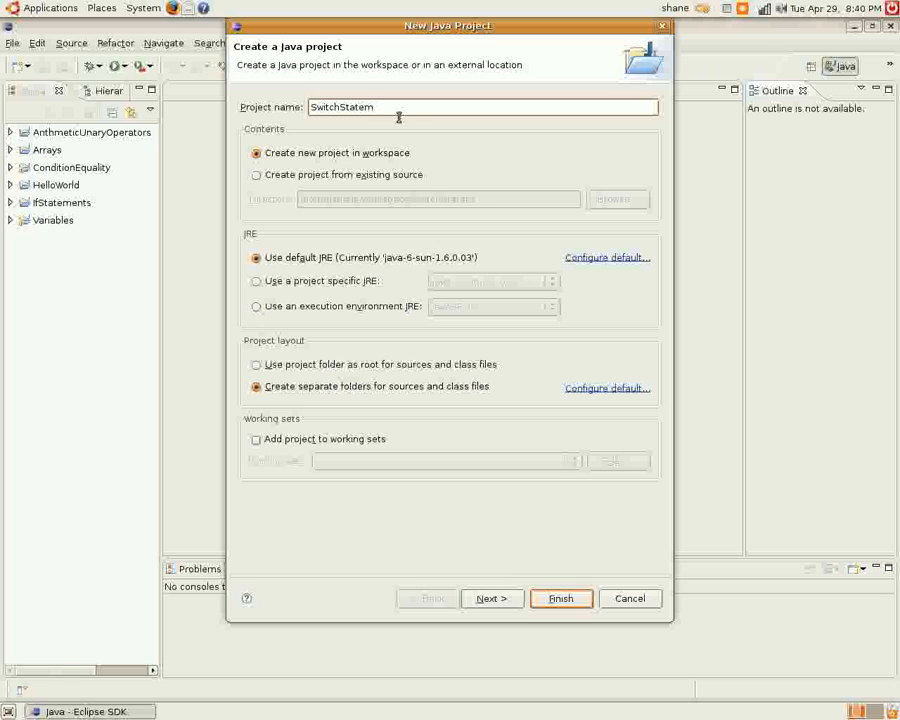
pyautogui.write('ents')
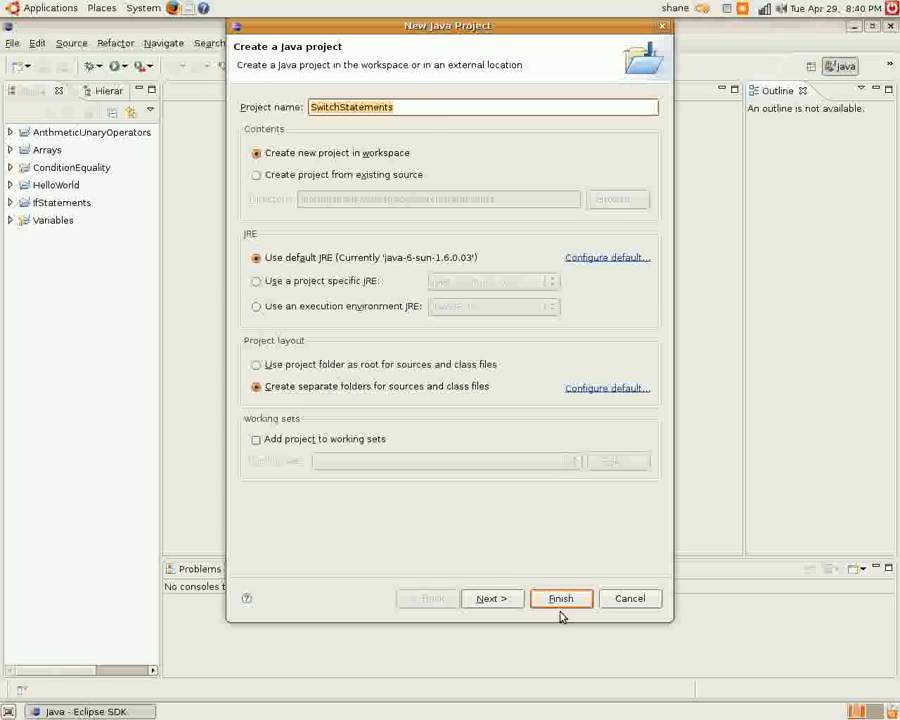
pyautogui.click(561, 598)
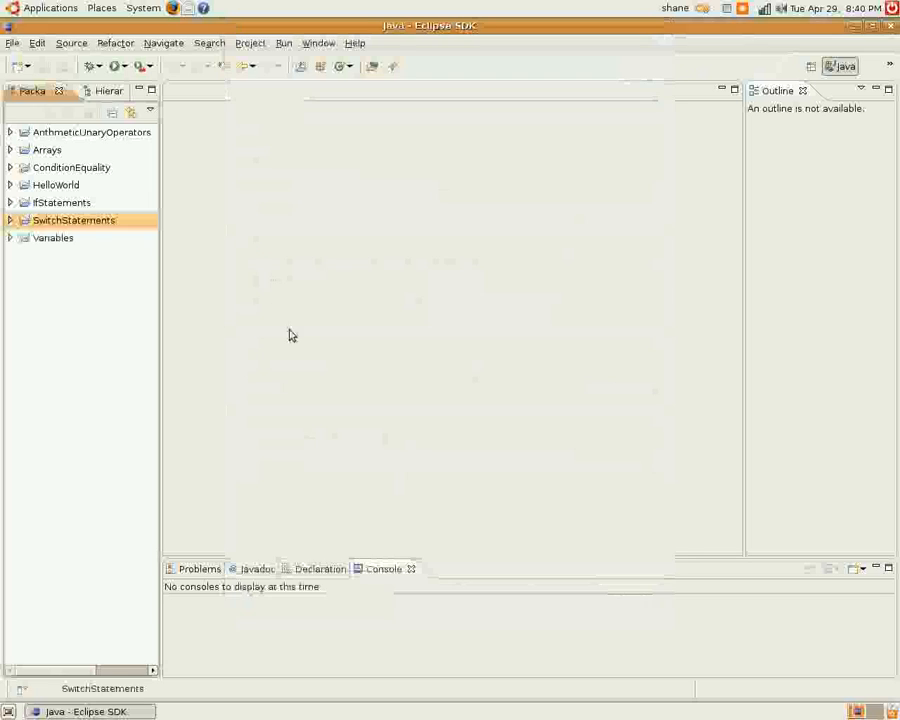
pyautogui.click(10, 220)
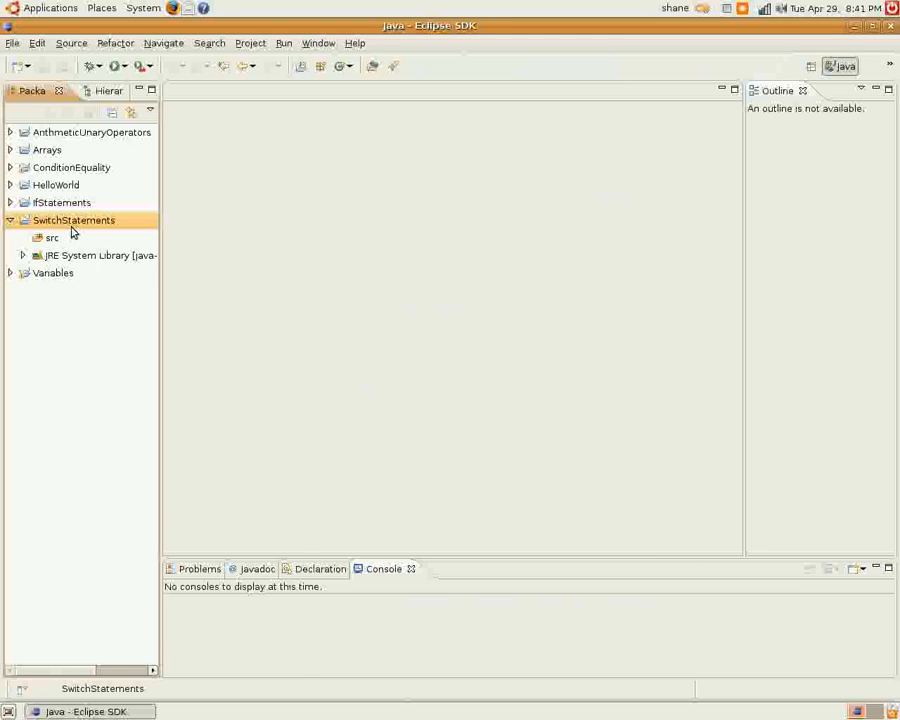
# Add a public class 'SwitchStatements' with a public static void main stub to the project.
pyautogui.rightClick(73, 219)
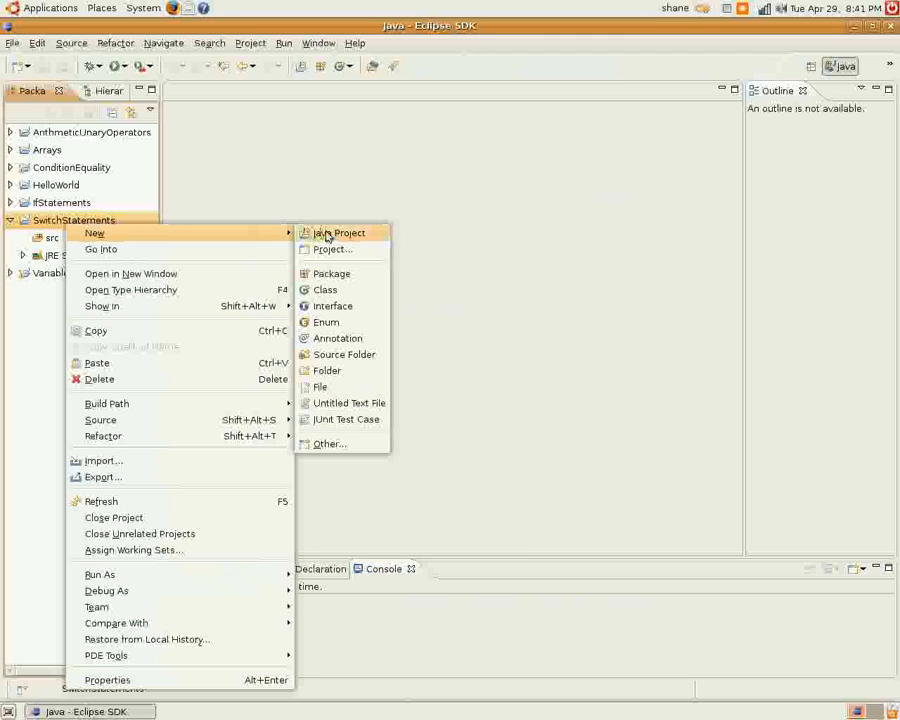
pyautogui.click(325, 289)
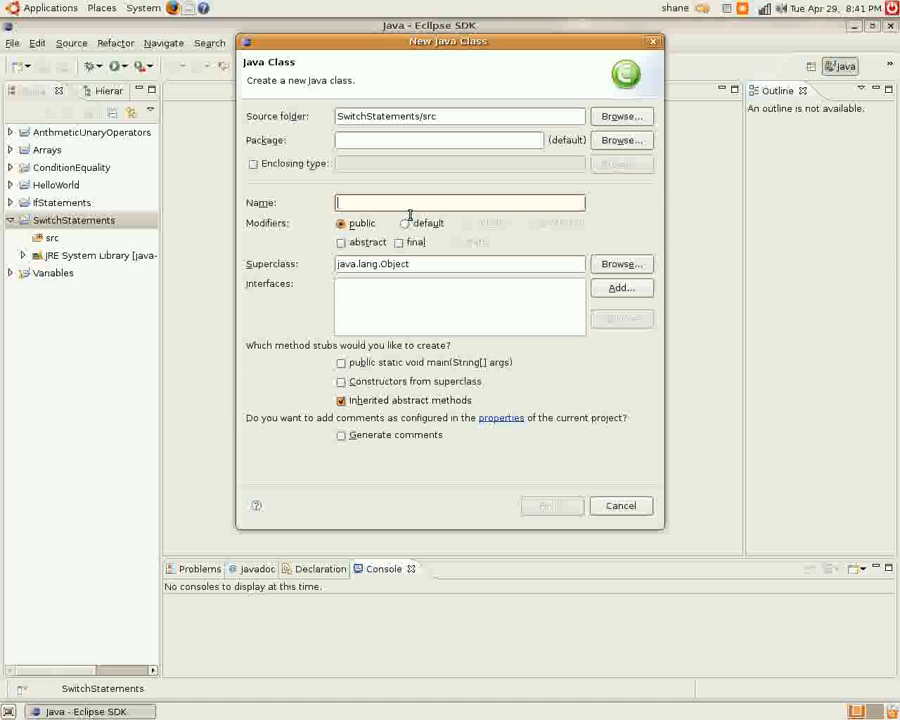
pyautogui.write('SwitchStatements')
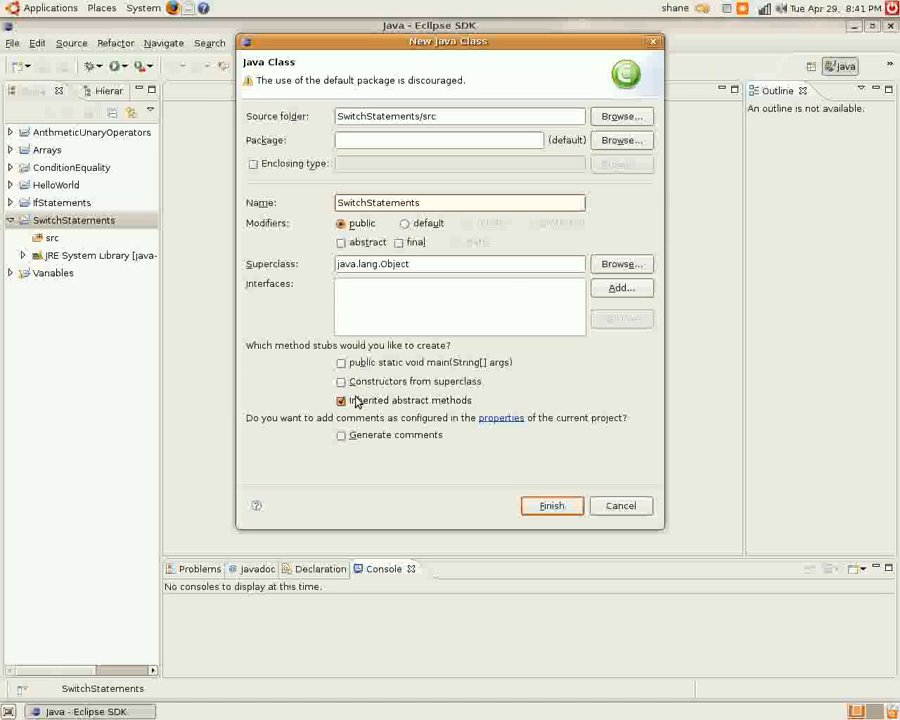
pyautogui.click(341, 362)
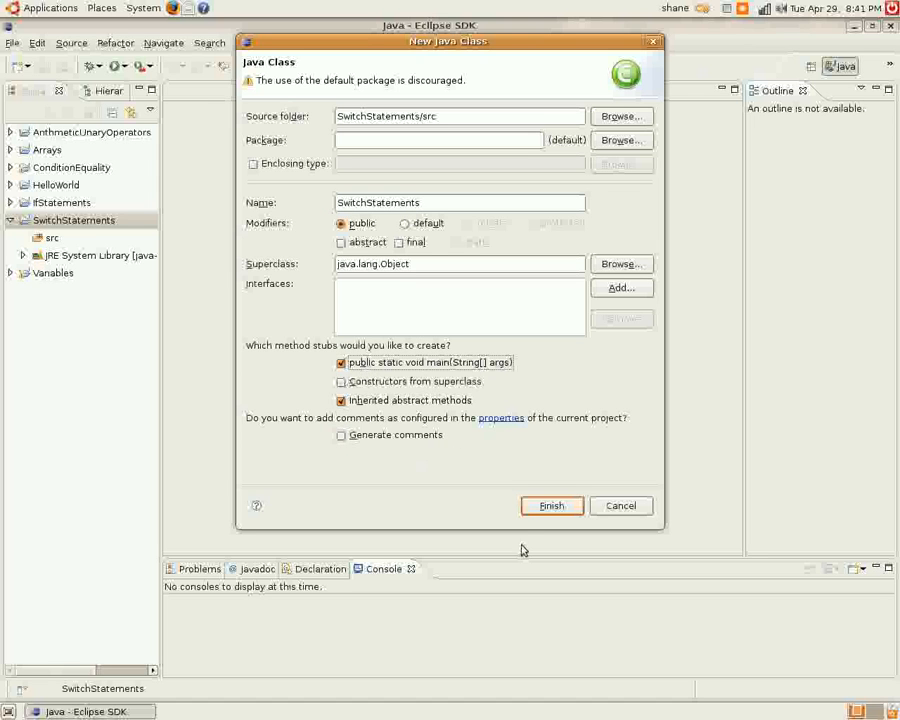
pyautogui.click(551, 505)
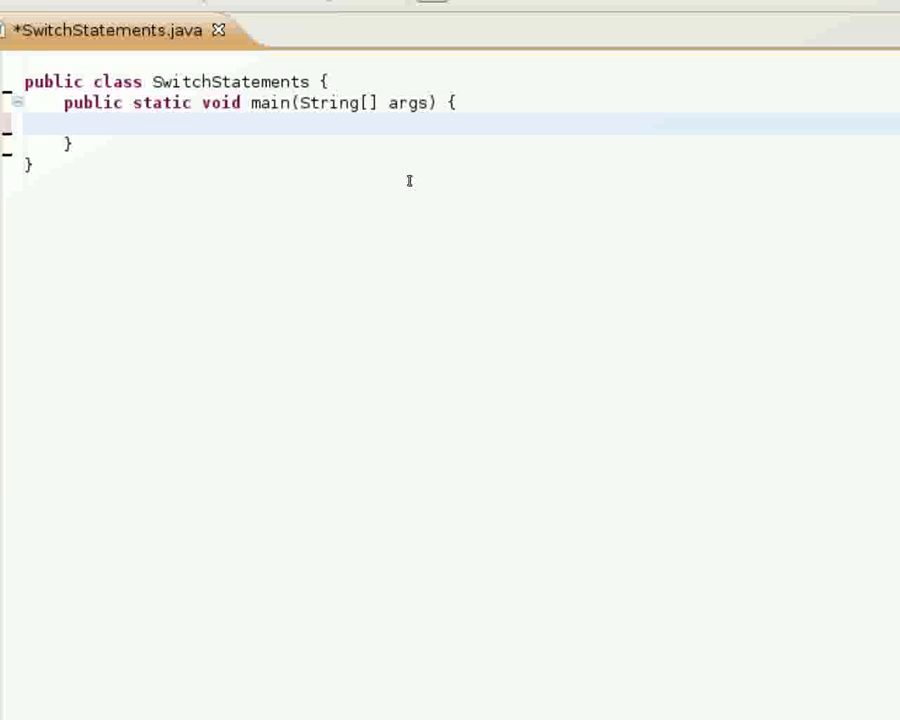
pyautogui.click(68, 123)
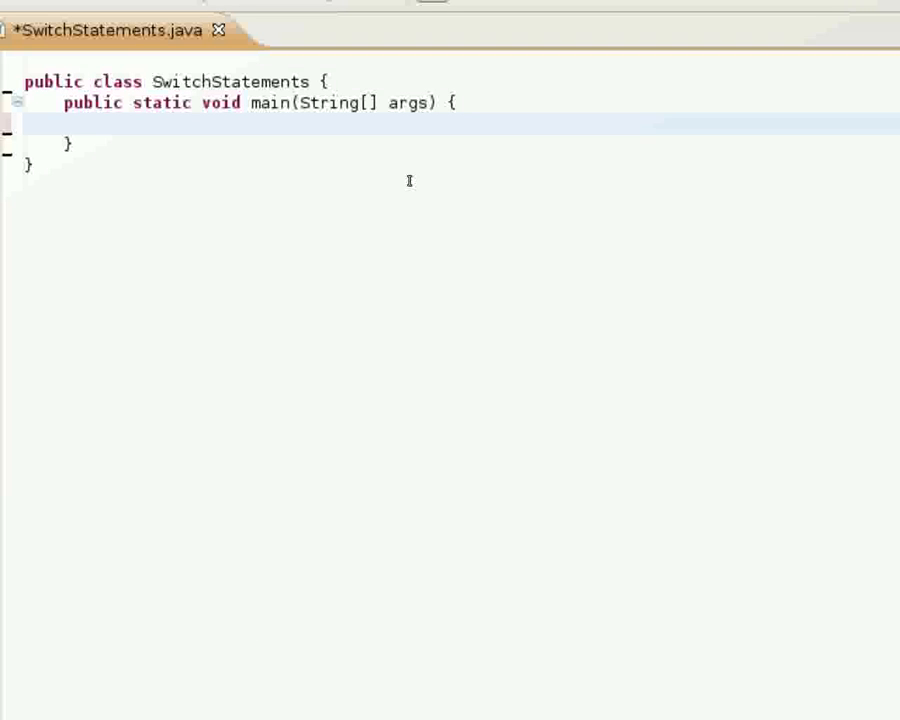
pyautogui.click(67, 122)
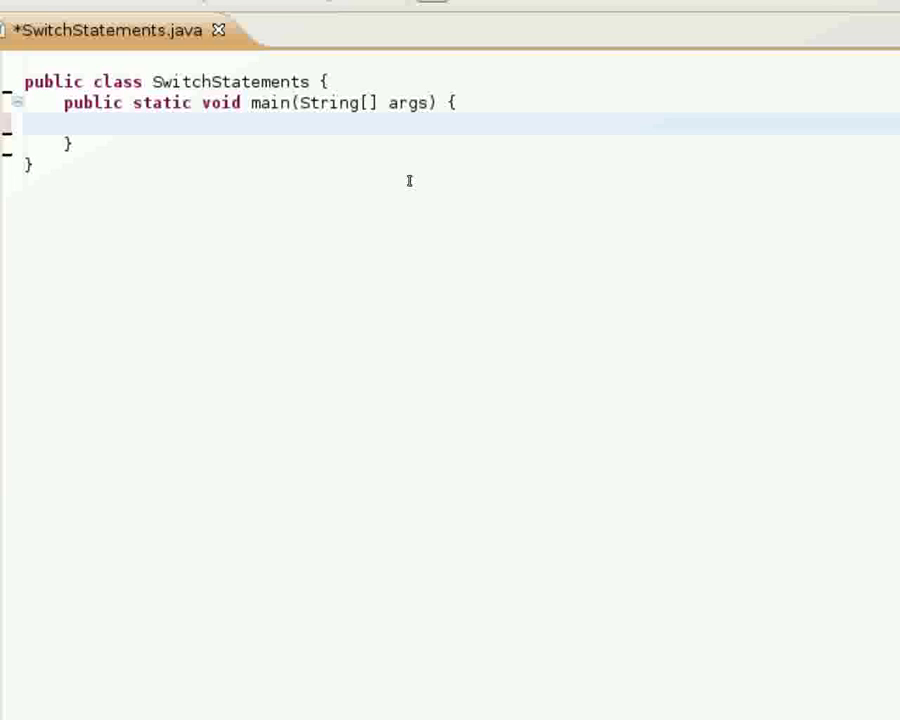
pyautogui.click(67, 122)
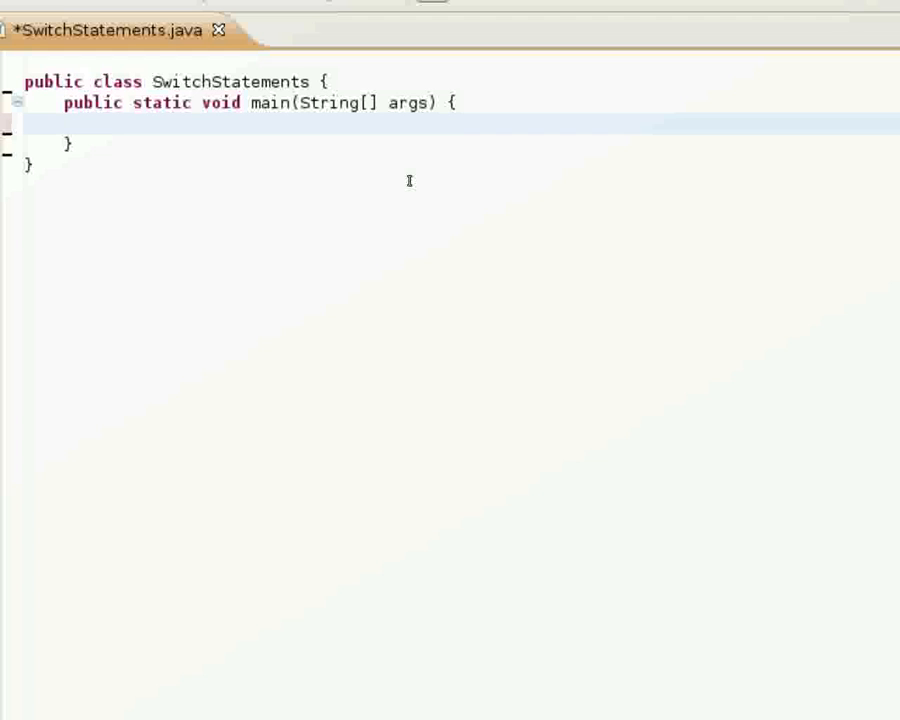
# Declare int day = 3 in main and open a switch(day) block.
pyautogui.click(104, 124)
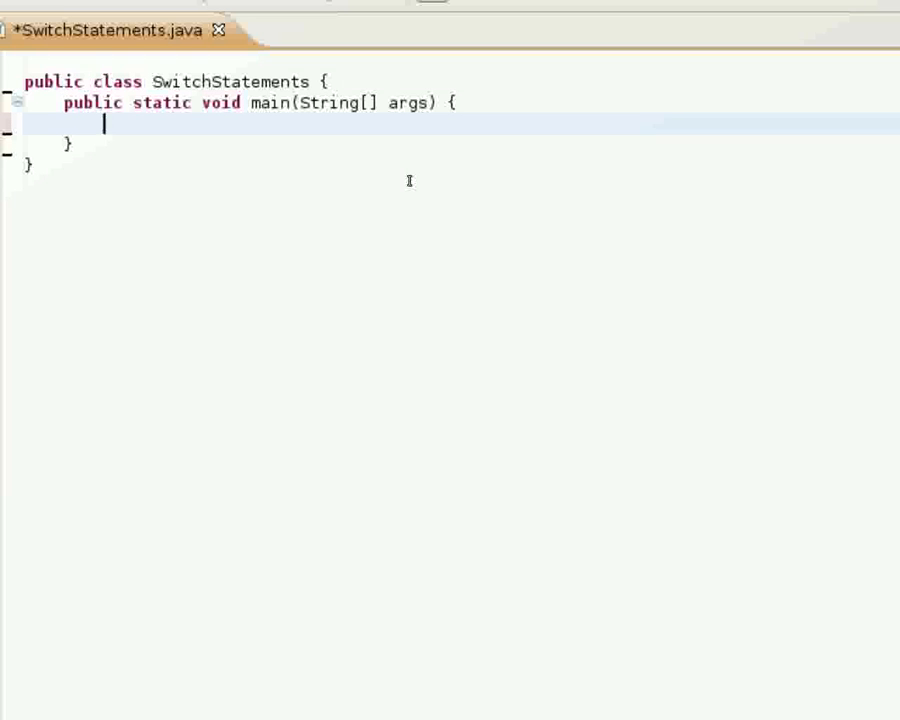
pyautogui.write('int day')
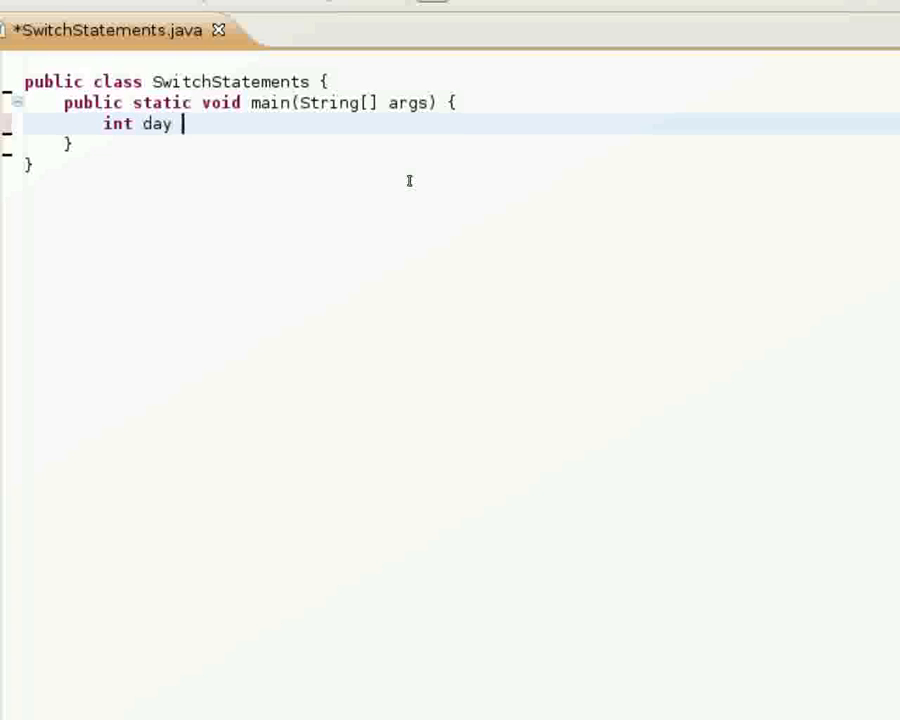
pyautogui.write('= 3;')
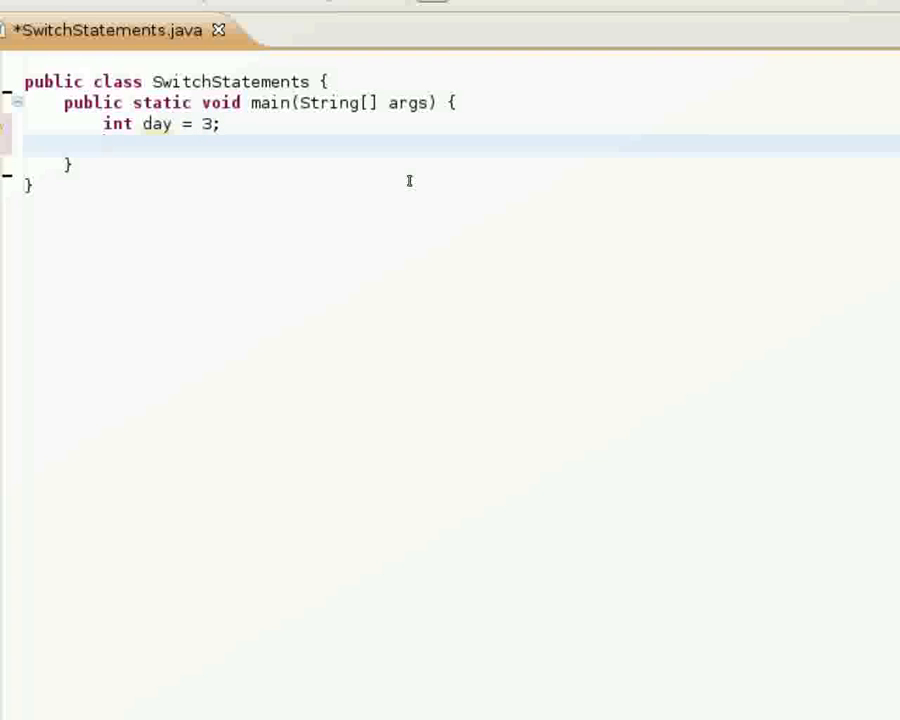
pyautogui.write('switch')
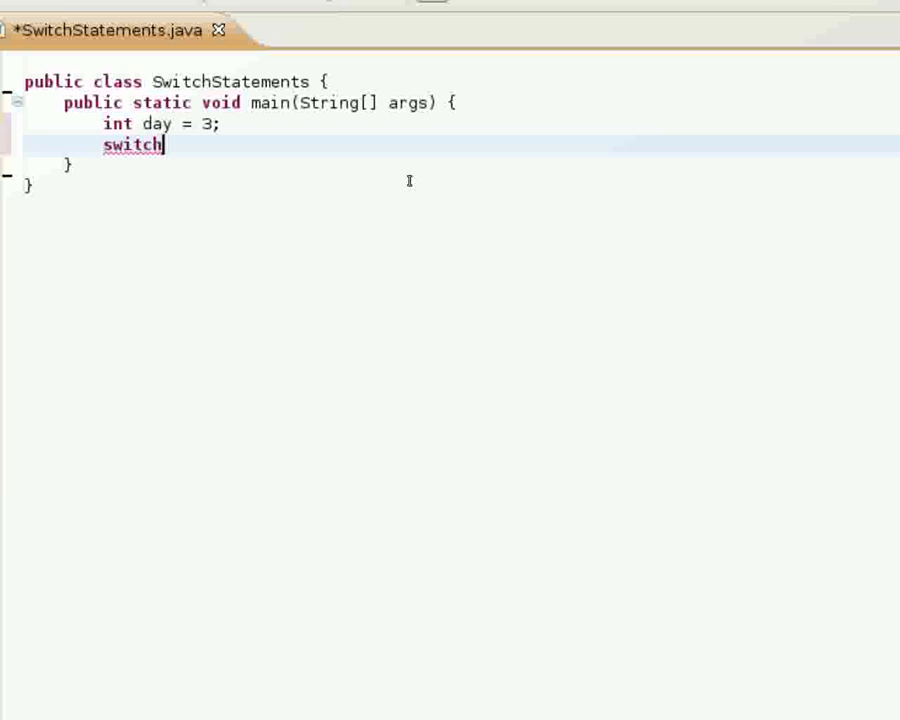
pyautogui.write('(day)')
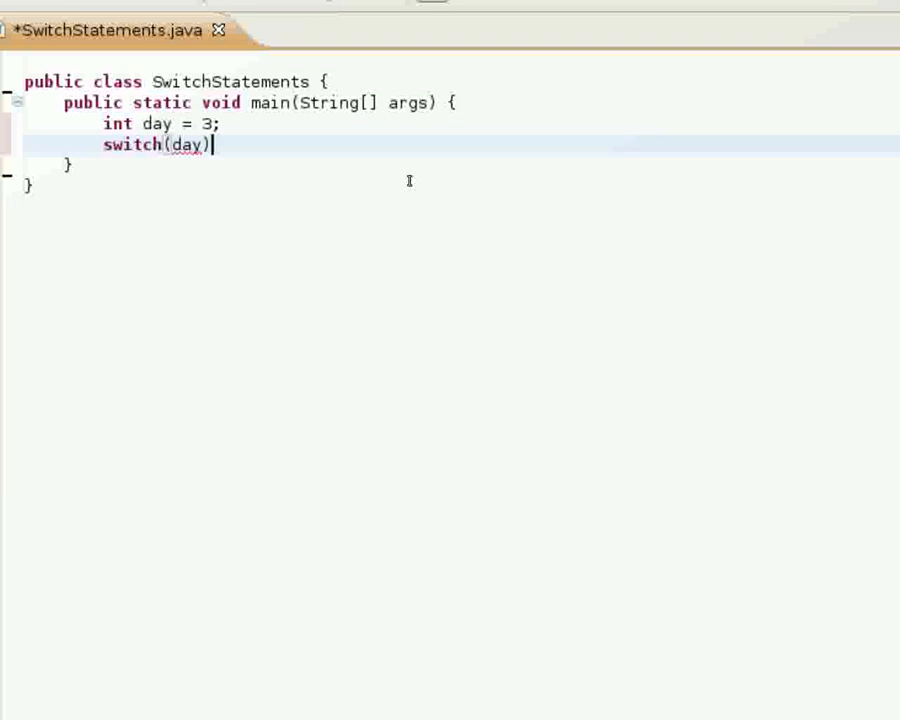
pyautogui.write('{')
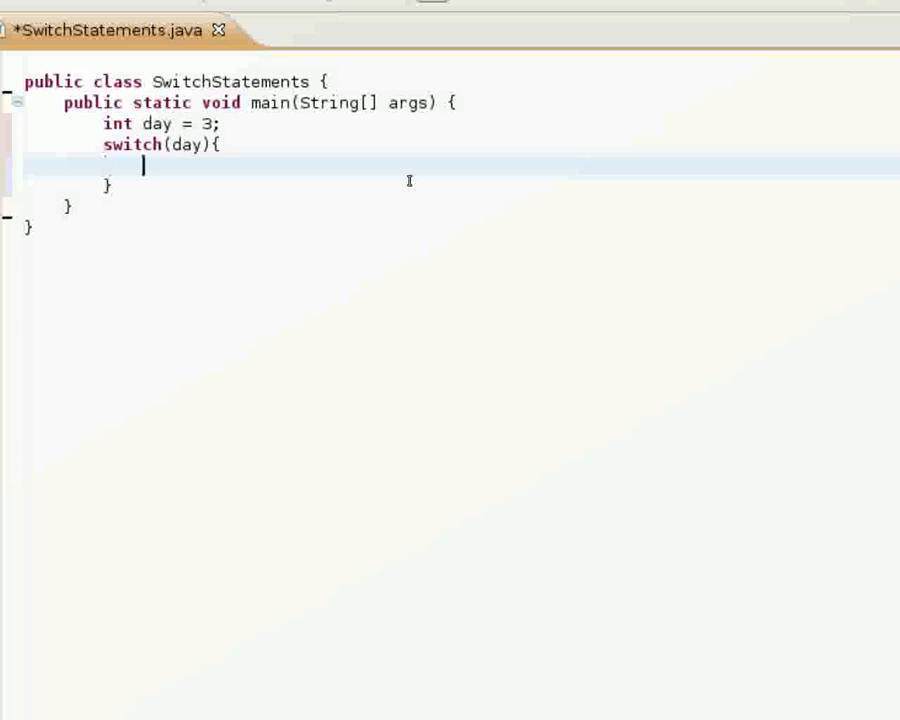
# Write case 1 that prints "Sunday" and then breaks.
pyautogui.write('case1')
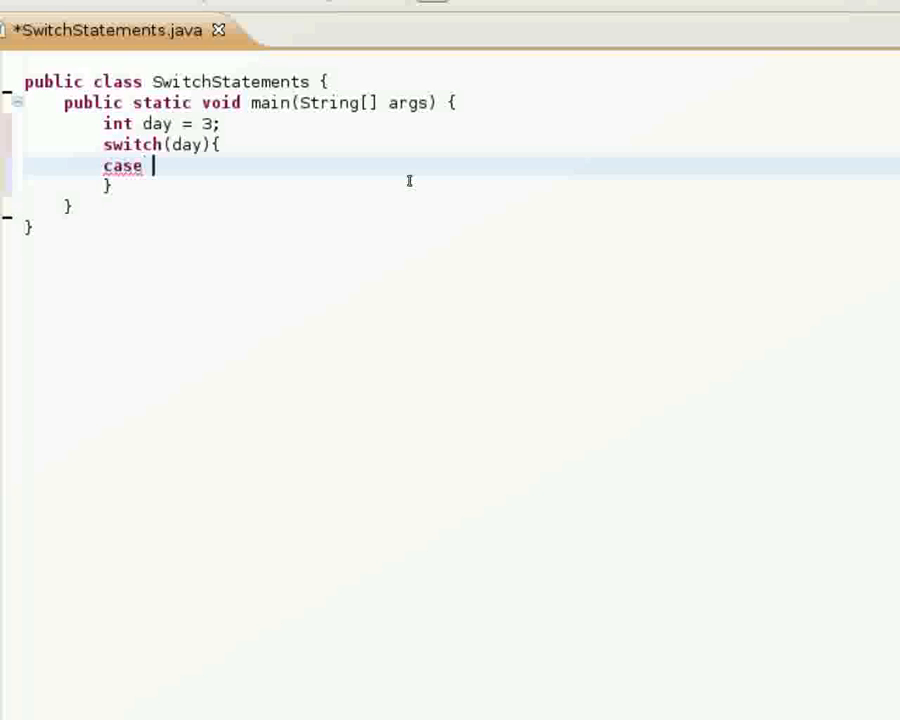
pyautogui.write('1:')
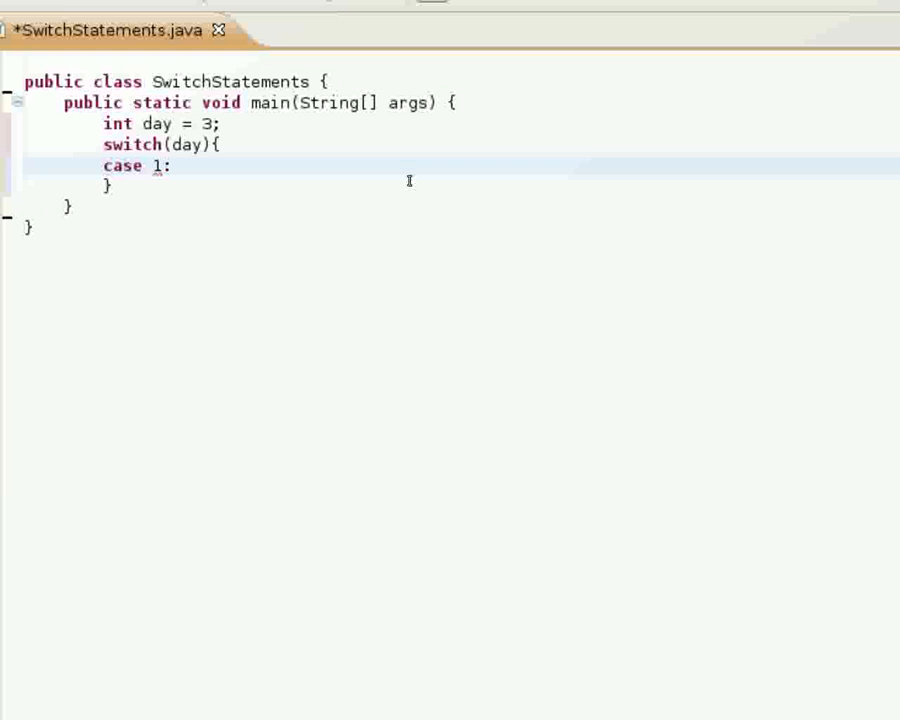
pyautogui.write('System.')
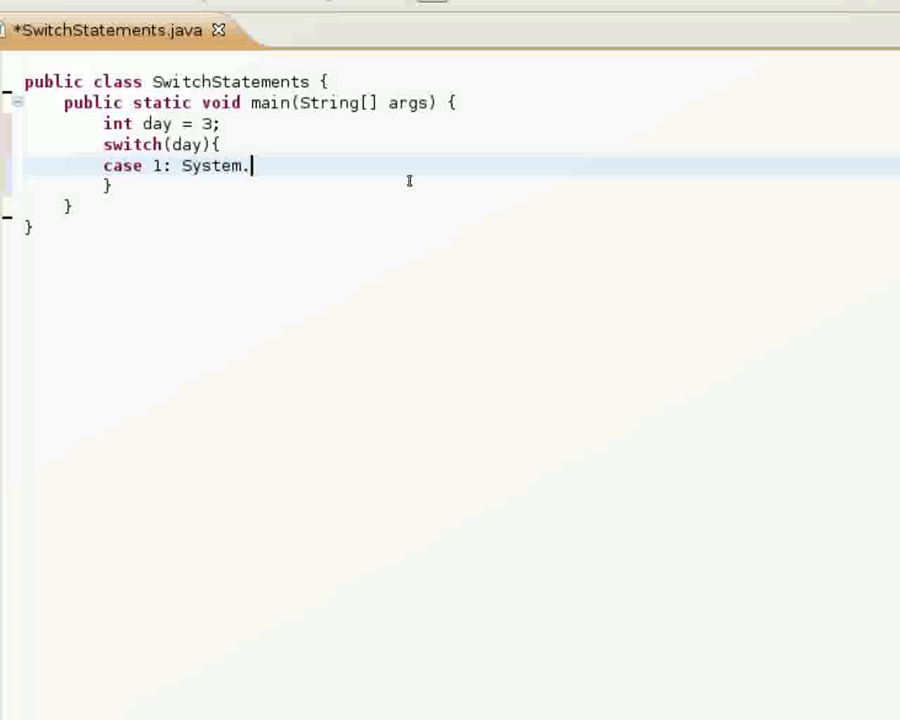
pyautogui.write('out.println(')
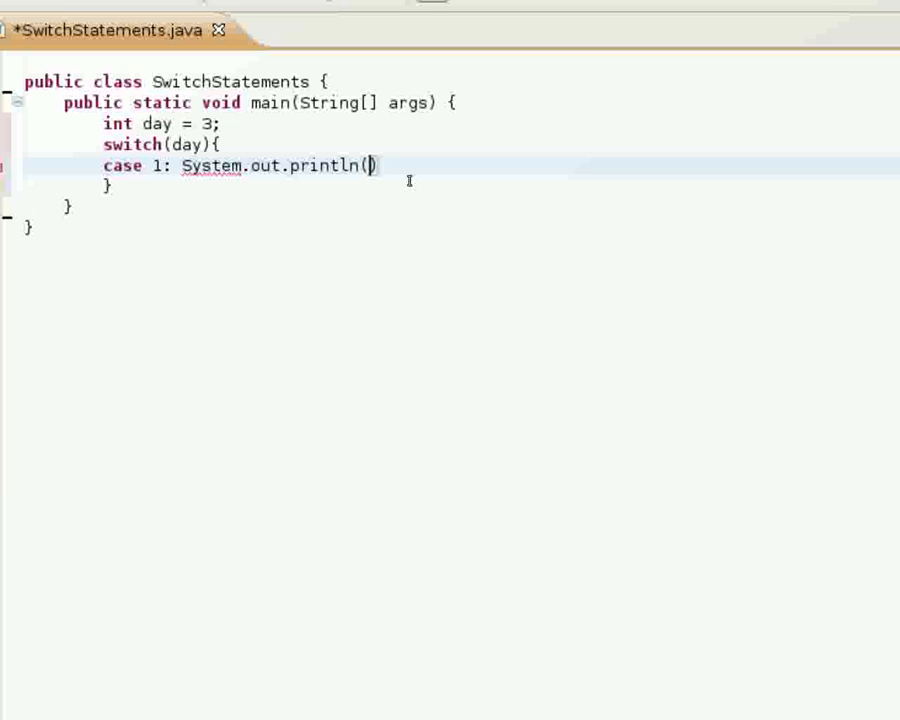
pyautogui.write('"Sunday"')
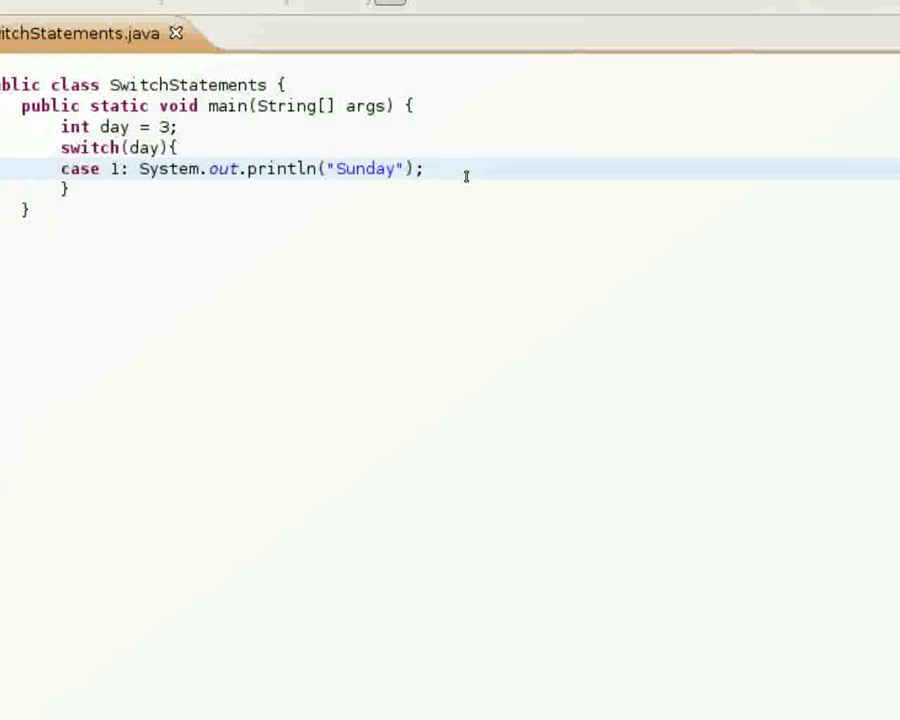
pyautogui.write('break')
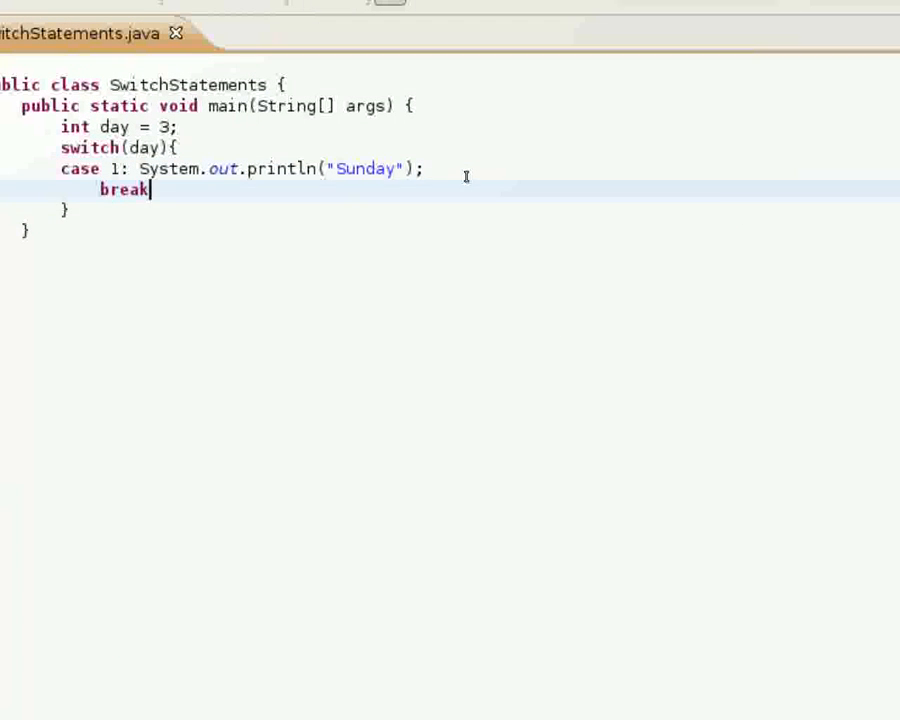
pyautogui.write(';')
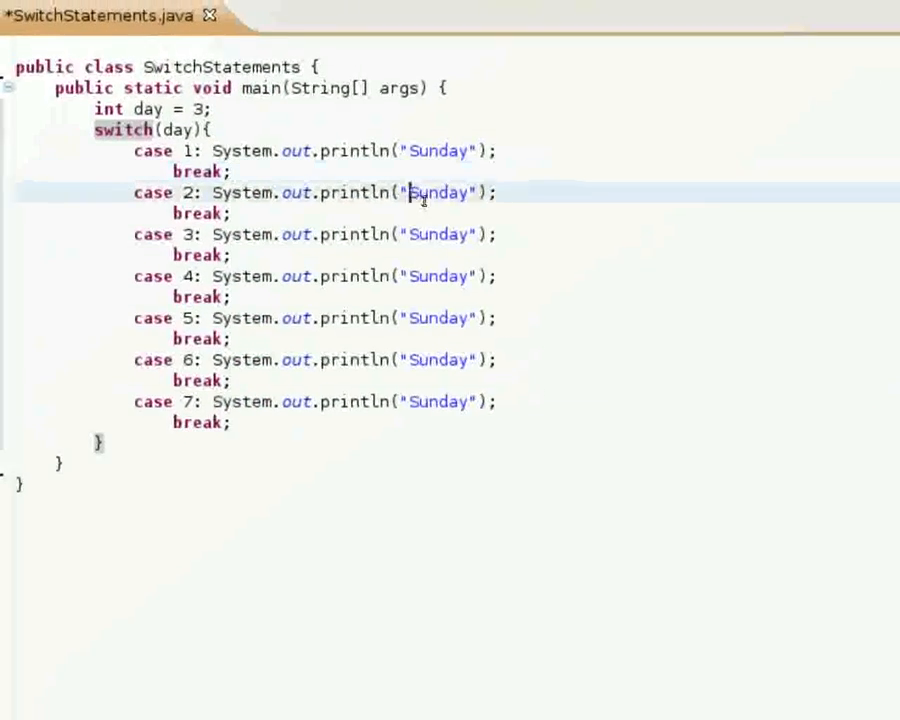
# Rename cases 2–7 to print Monday, Tuesday, Wednesday, Thursday, Friday and Saturday.
pyautogui.write('Mon')
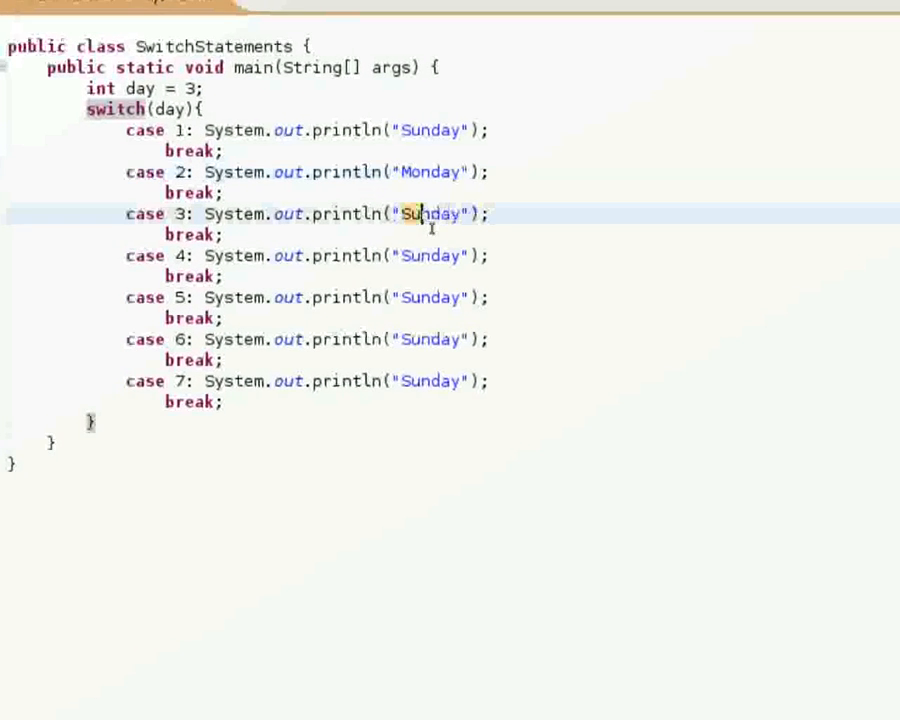
pyautogui.write('Tues')
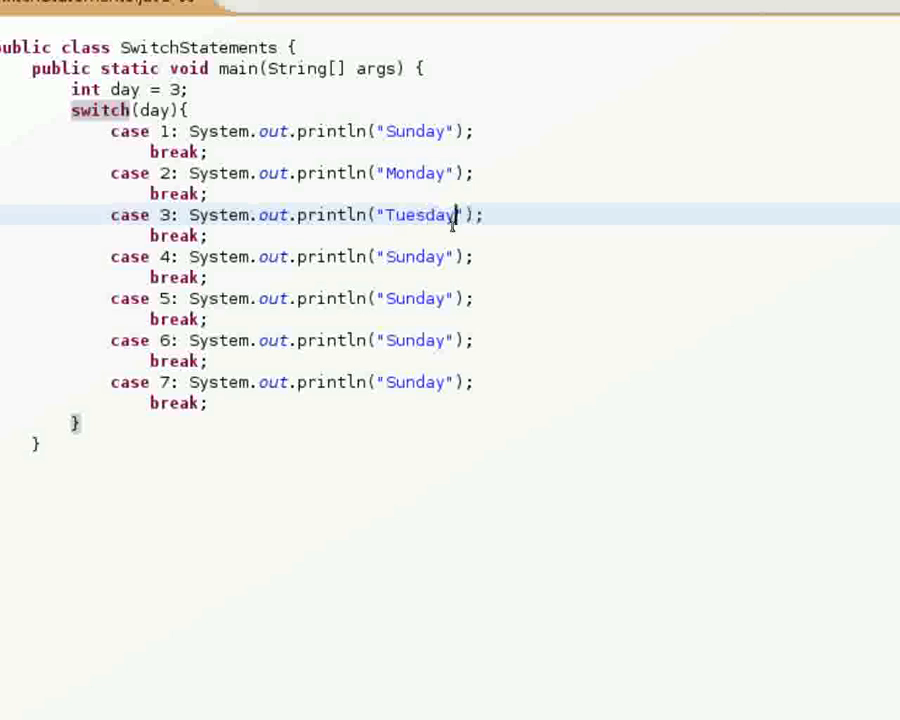
pyautogui.doubleClick(414, 238)
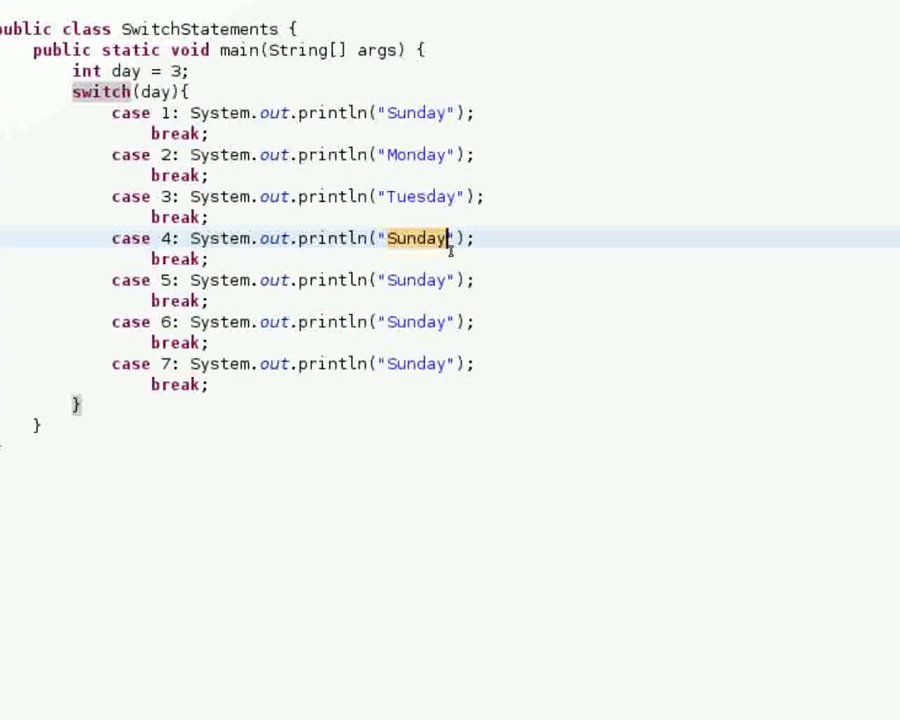
pyautogui.write('Wed')
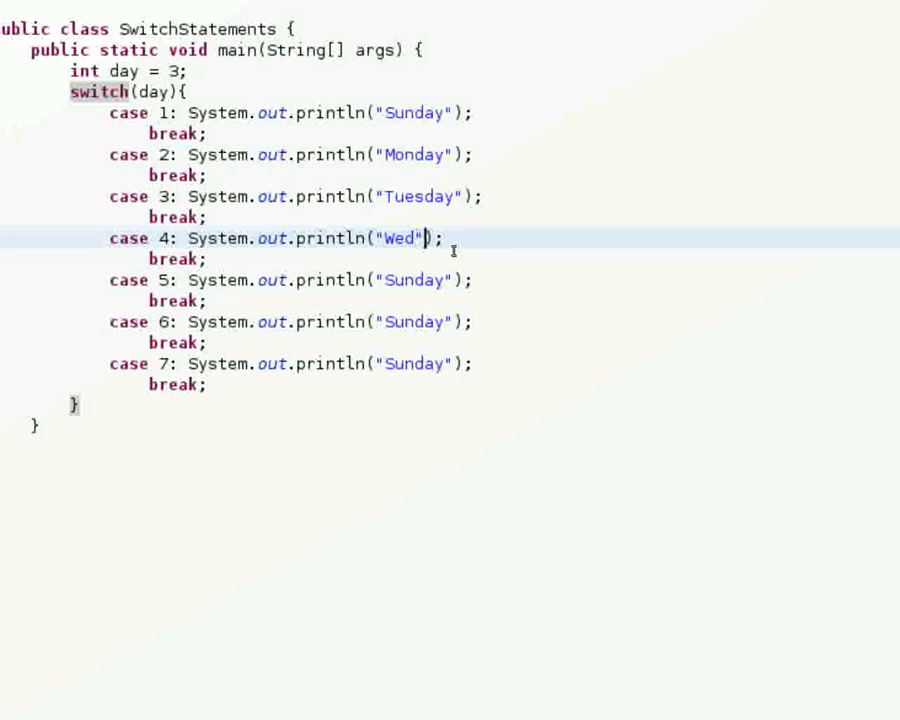
pyautogui.write('nesday')
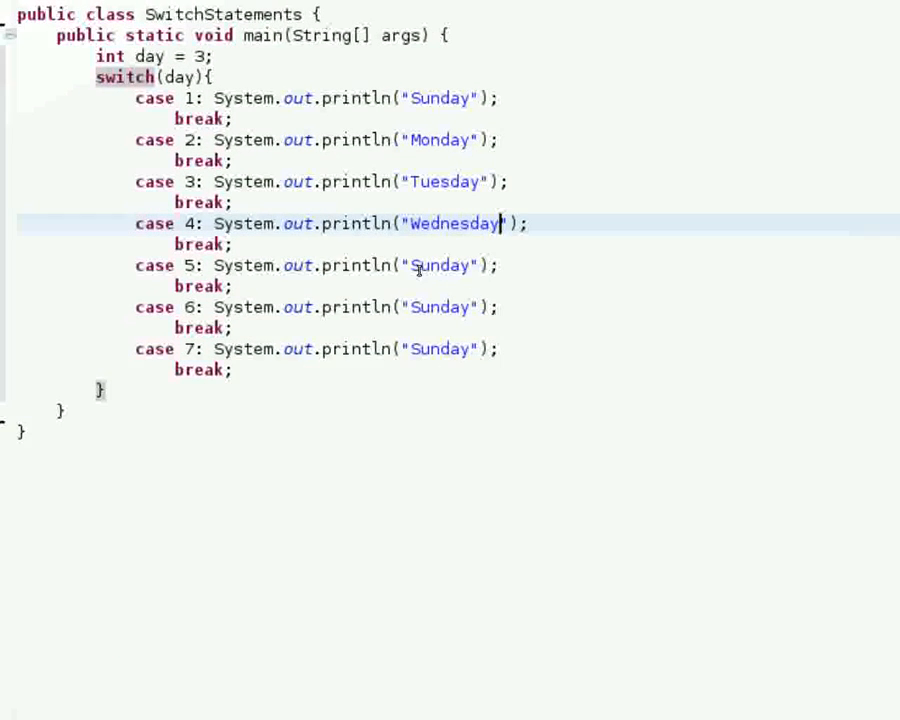
pyautogui.write('Thu')
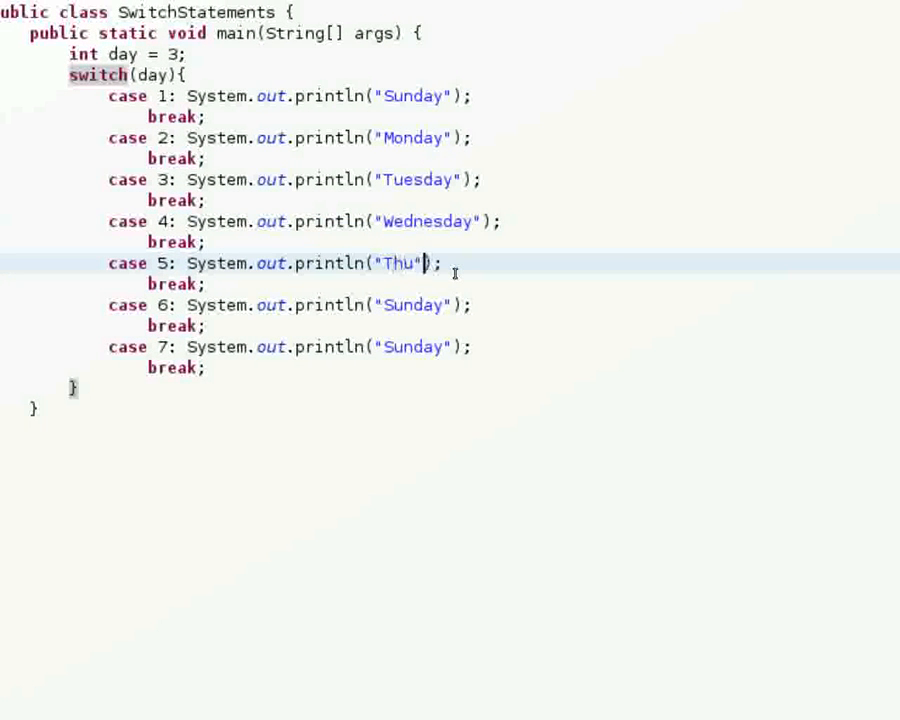
pyautogui.write('rsday')
pyautogui.click(290, 305)
pyautogui.write('Fri')
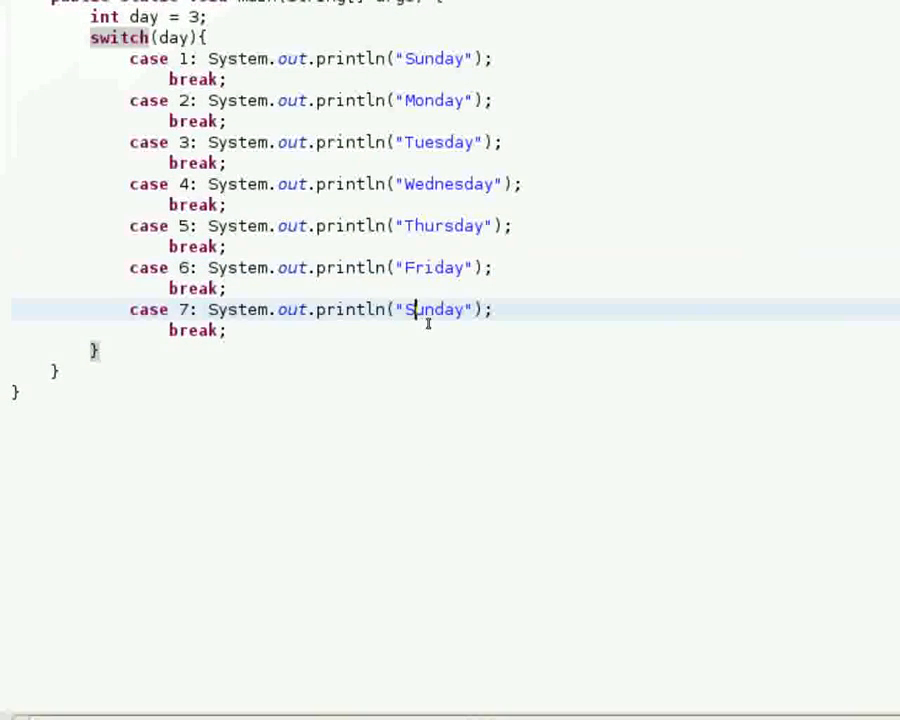
pyautogui.write('Ssat')
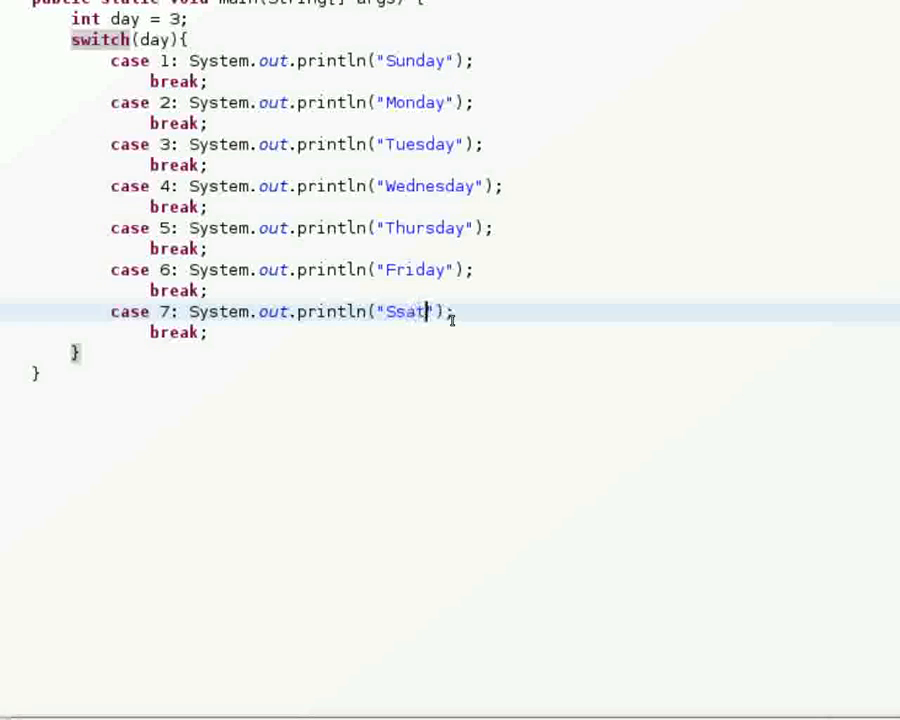
pyautogui.write('Saturday')
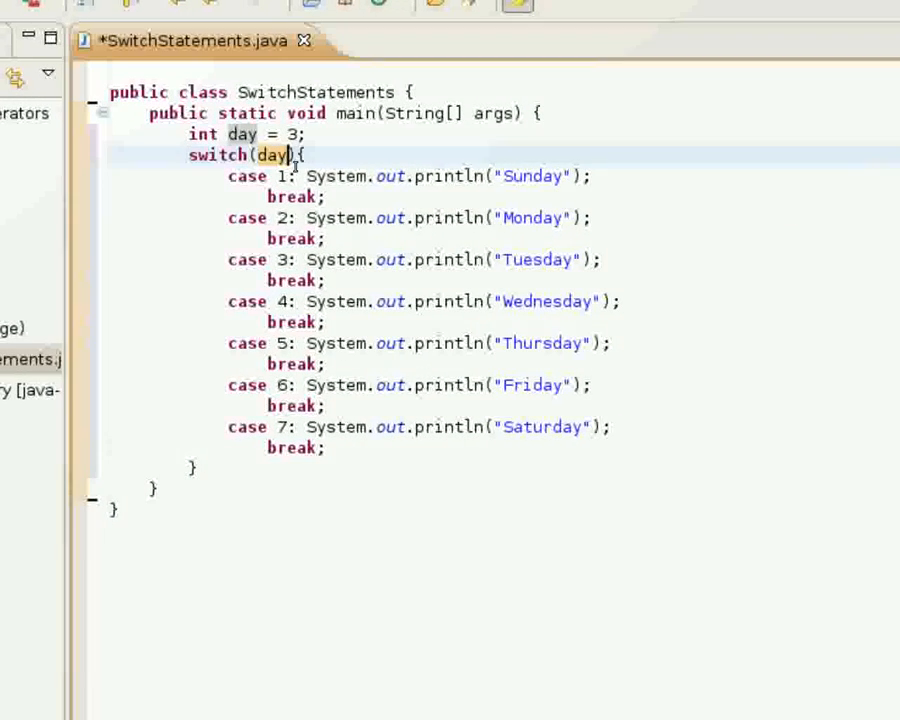
pyautogui.moveTo(275, 155)
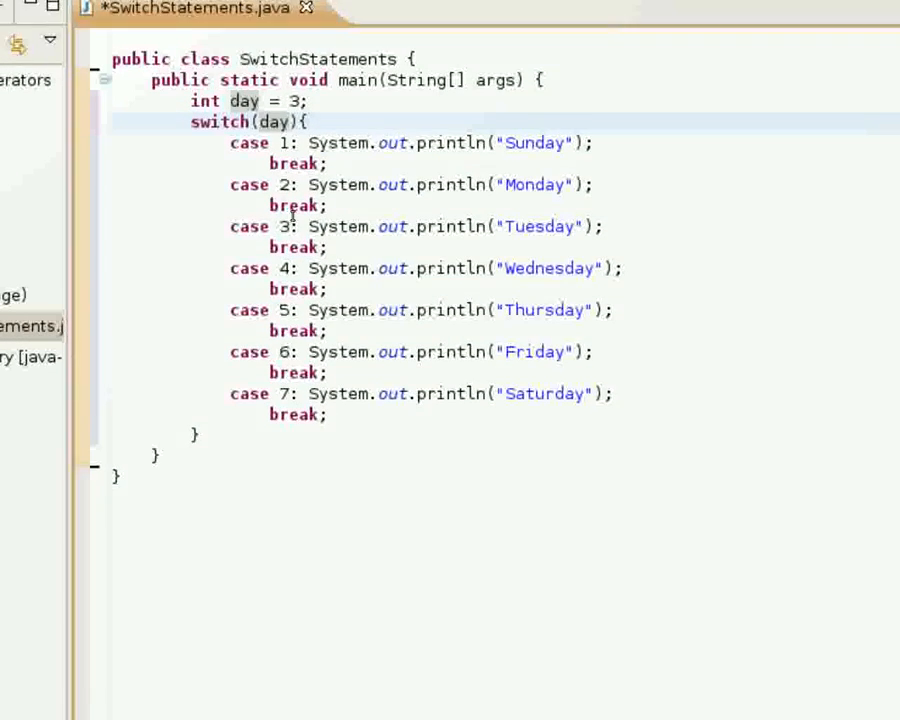
# Scroll down to review the seven weekday cases in SwitchStatements.java.
pyautogui.scroll(-3)
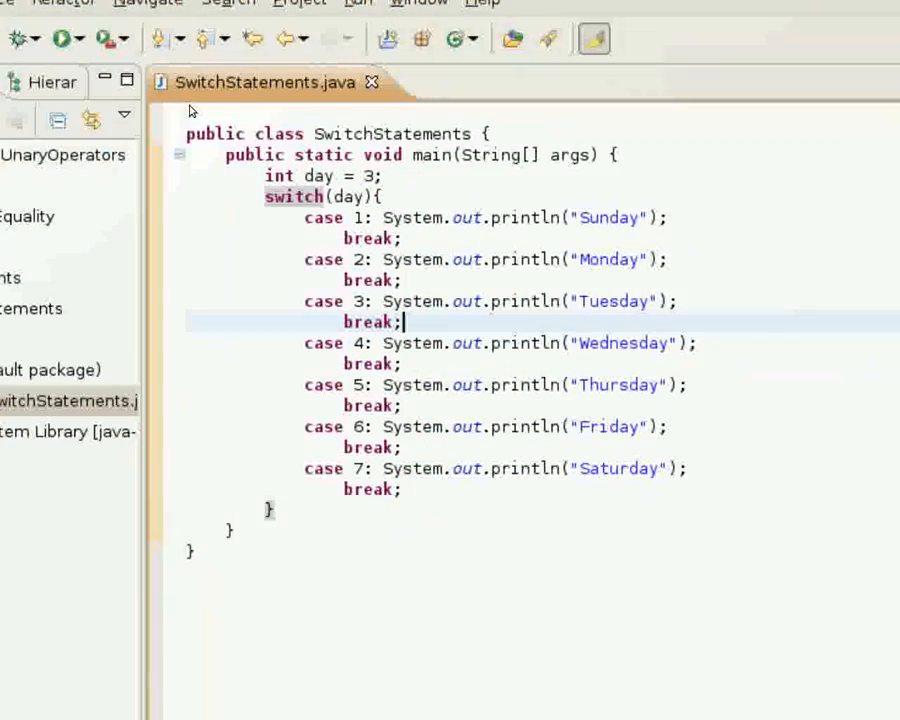
# Change day from 3 to 6 and run SwitchStatements.
pyautogui.click(58, 39)
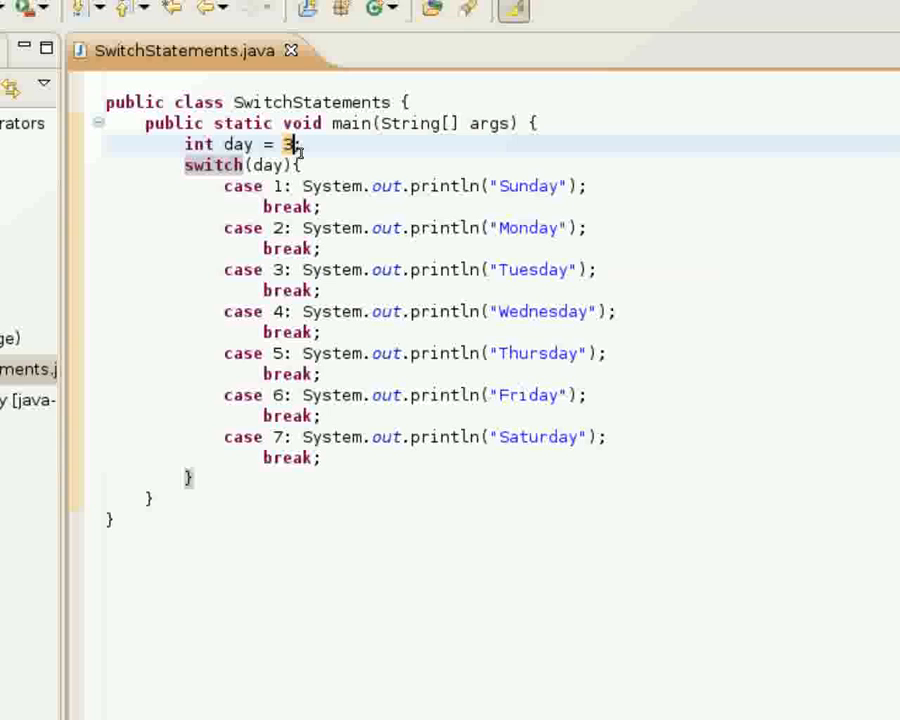
pyautogui.write('6')
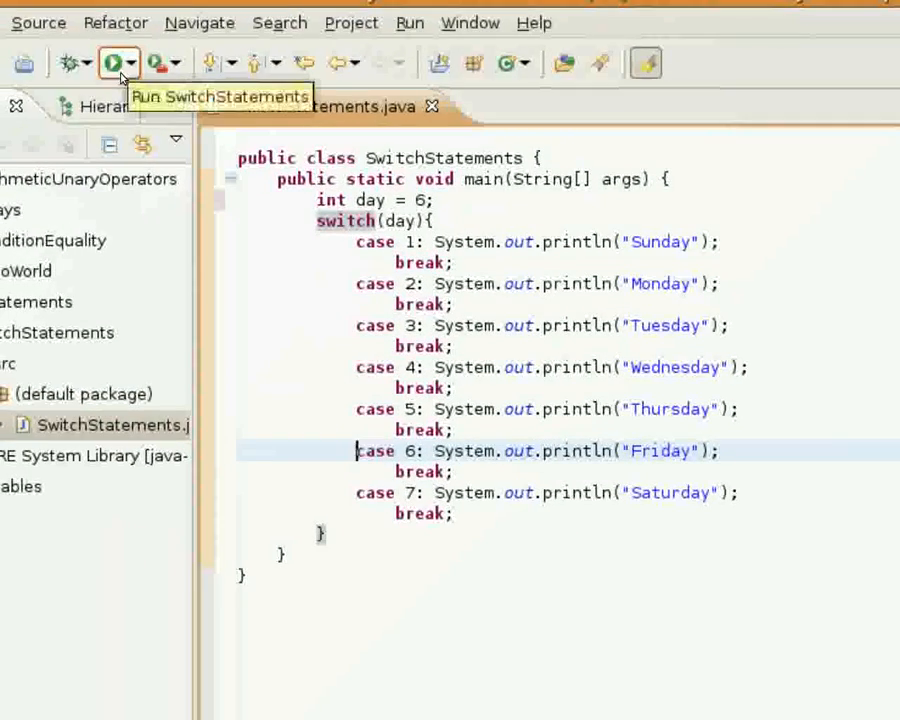
pyautogui.click(112, 63)
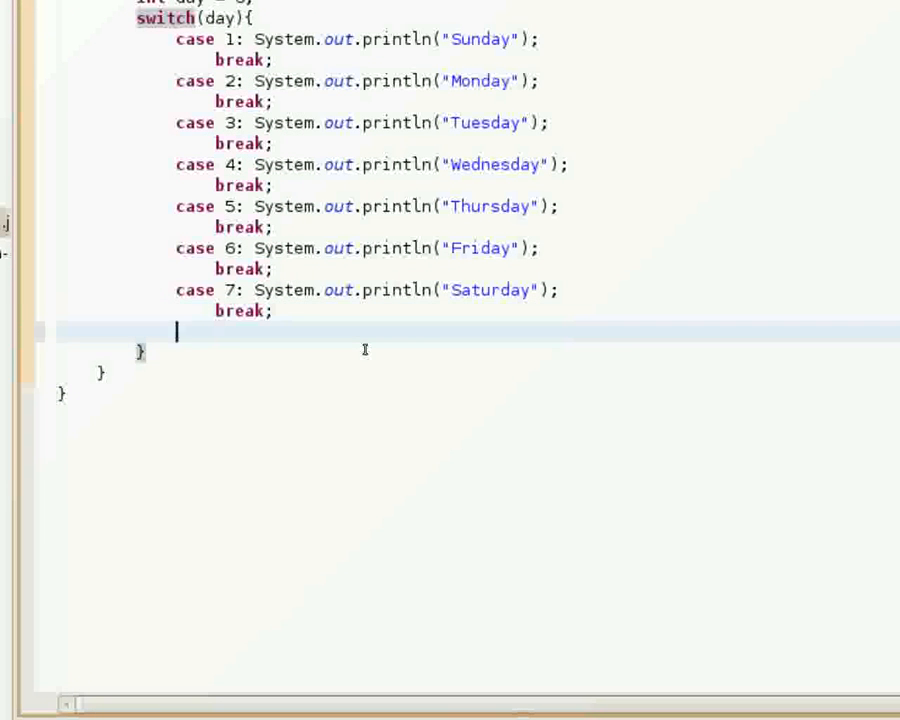
# Type default: System.out.println("Not a day of the week."); break; after case 7.
pyautogui.write('defa')
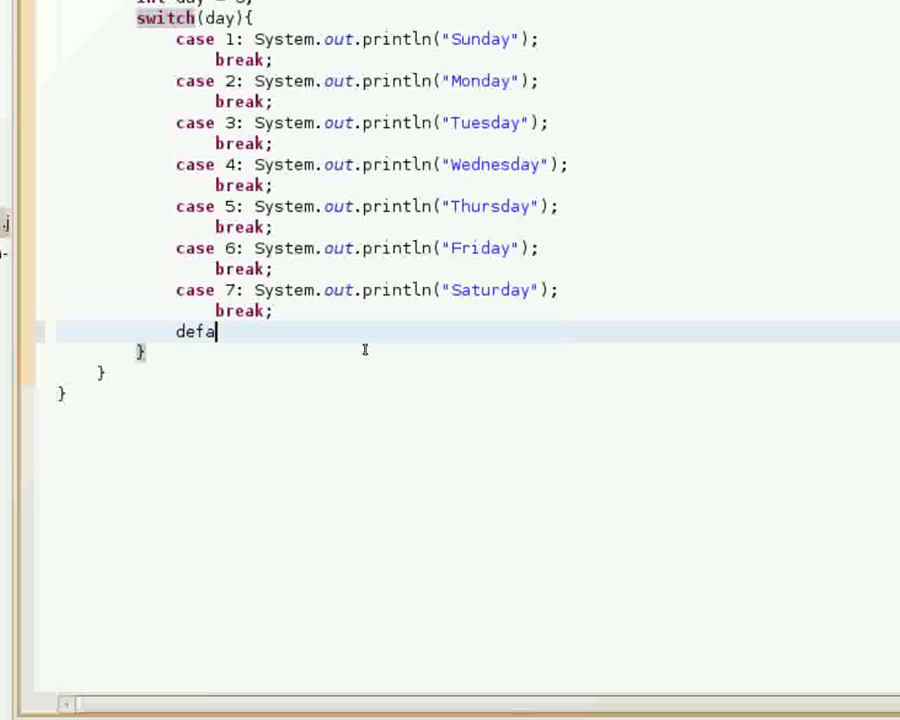
pyautogui.write('ult: S')
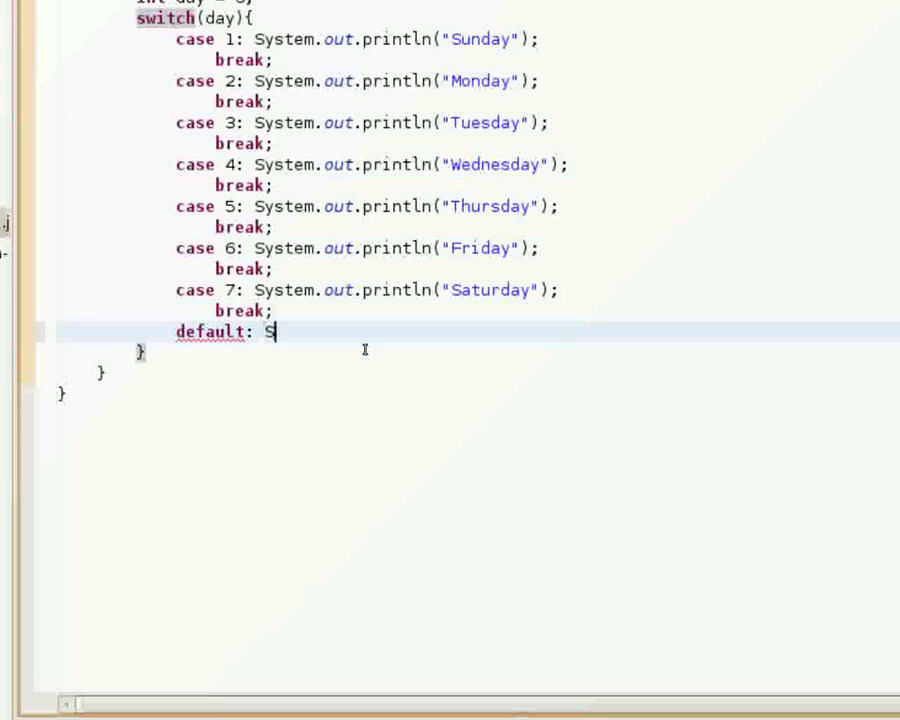
pyautogui.write('ystem.out.println("')
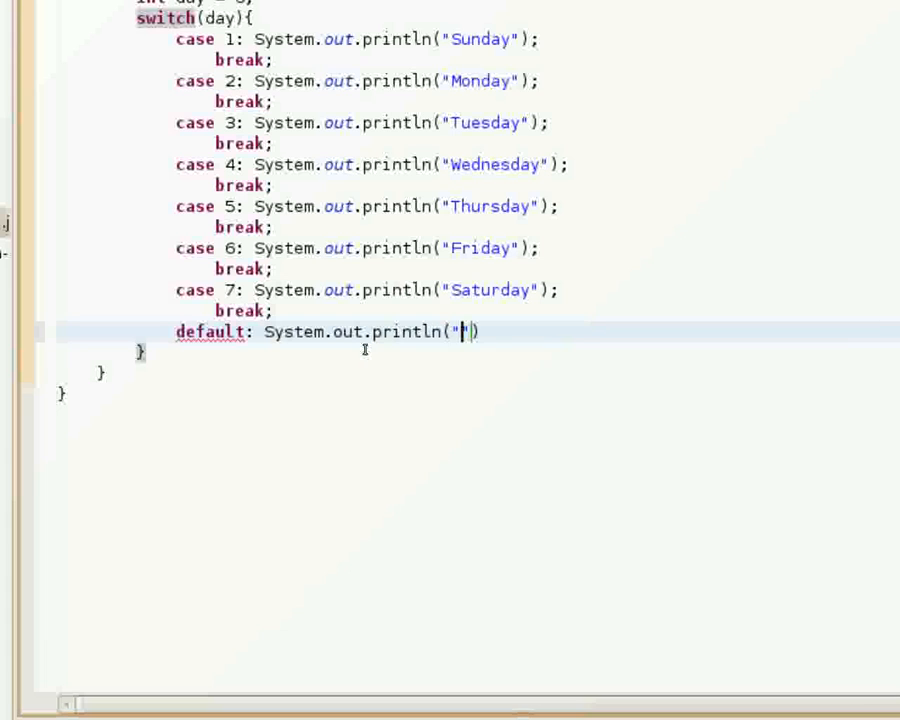
pyautogui.write('Not a day of the week.')
pyautogui.write('bre')
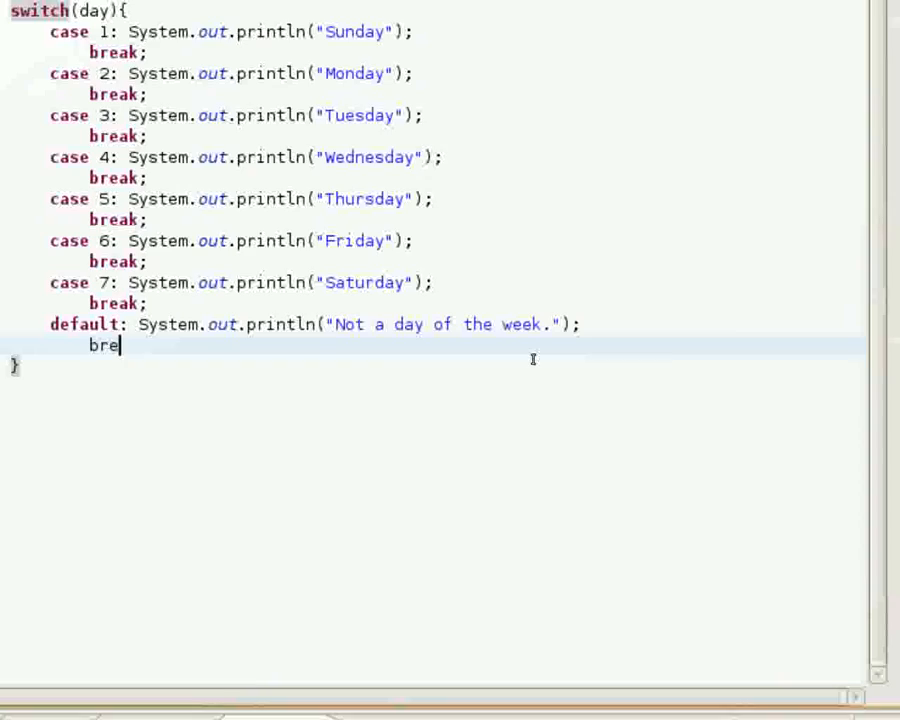
pyautogui.write('ak;')
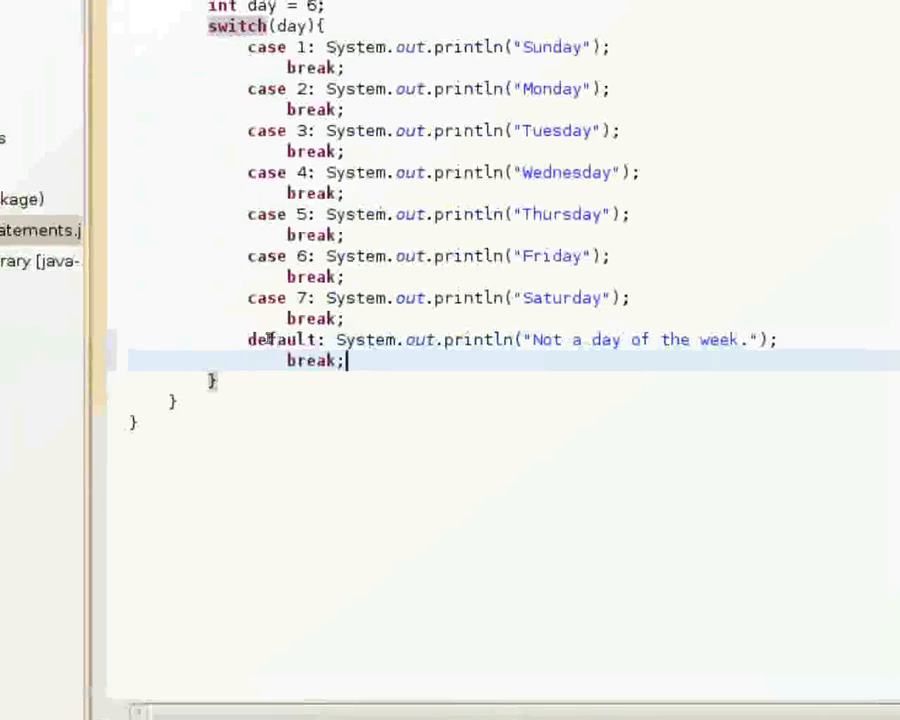
pyautogui.scroll(3)
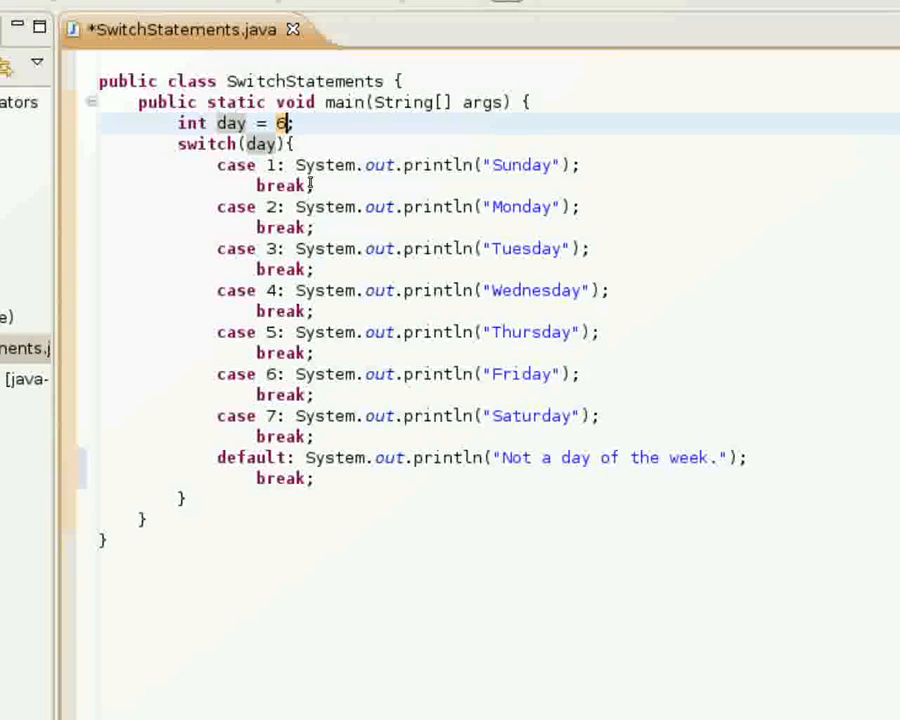
# Replace the day value 6 with 20.
pyautogui.write('20')
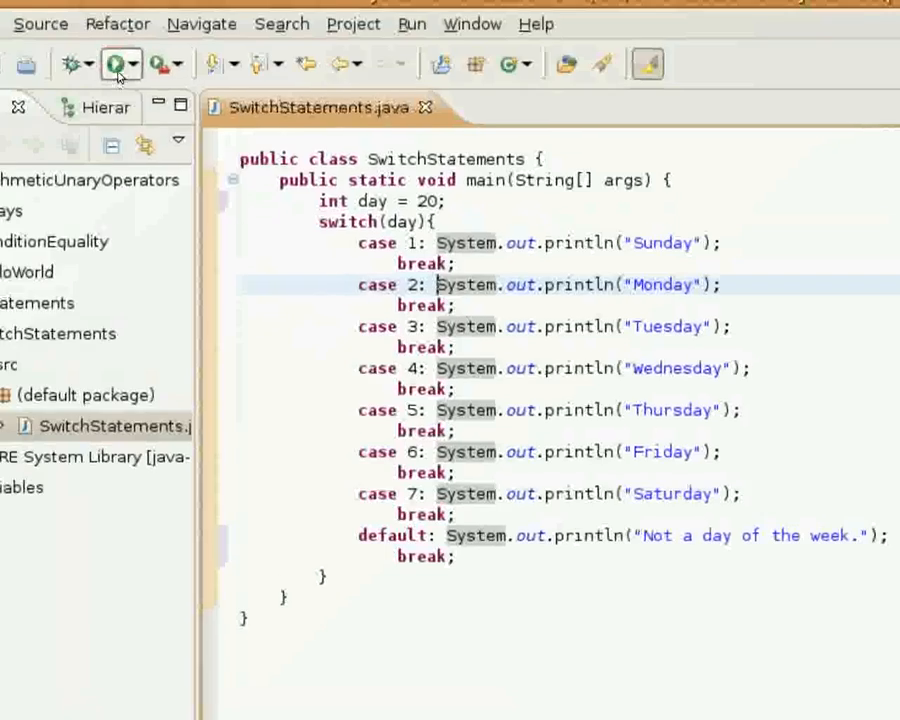
# Run SwitchStatements with day = 20, then click in the window.
pyautogui.click(113, 63)
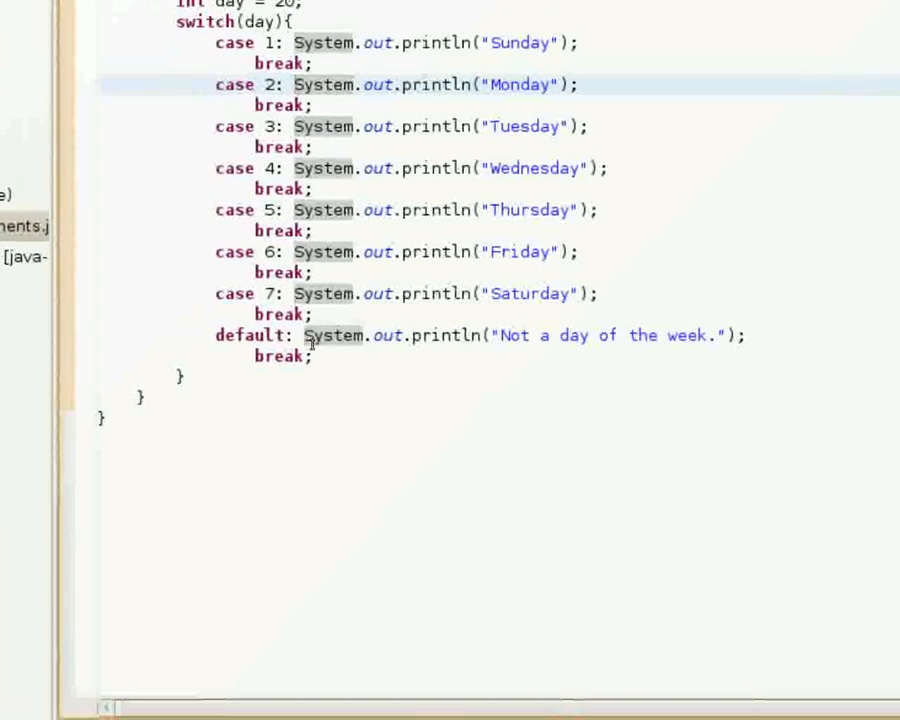
pyautogui.click(305, 335)
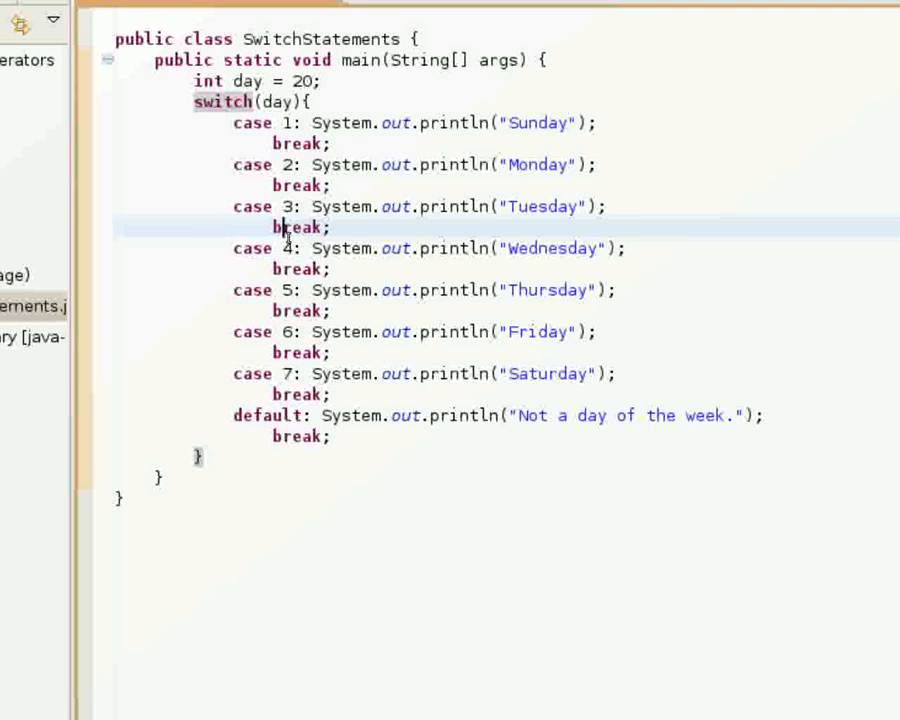
pyautogui.scroll(-3)
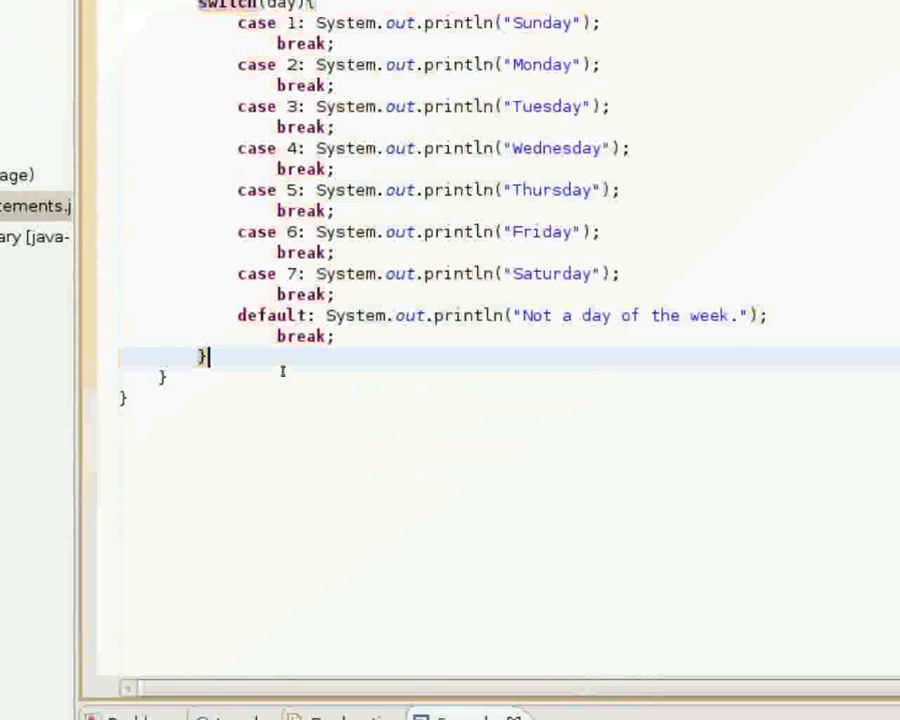
# Type the comment '// other code' below the switch's closing brace.
pyautogui.write('//')
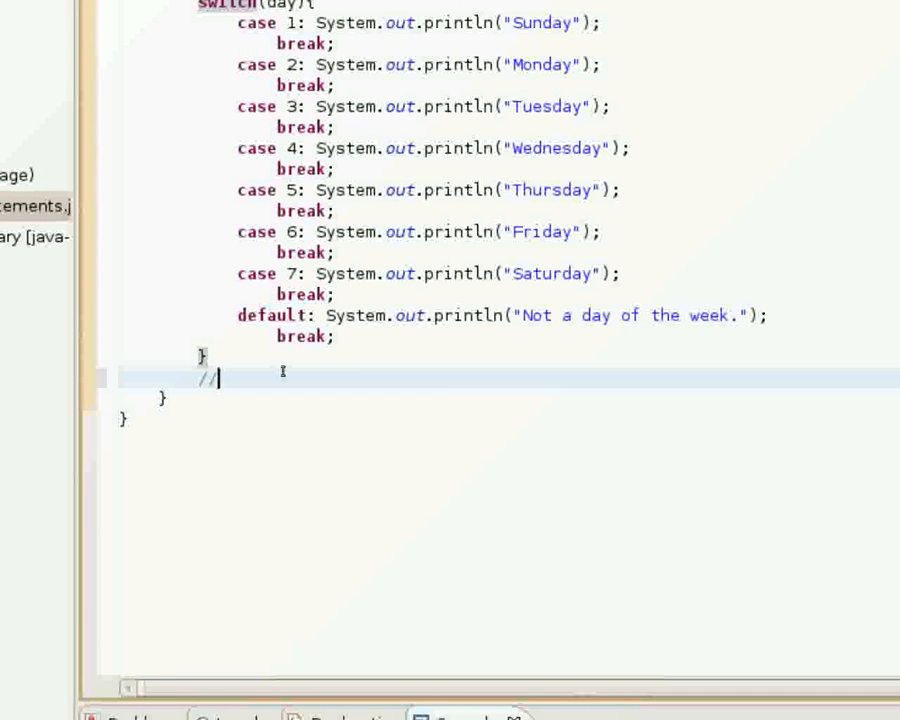
pyautogui.write('other code')
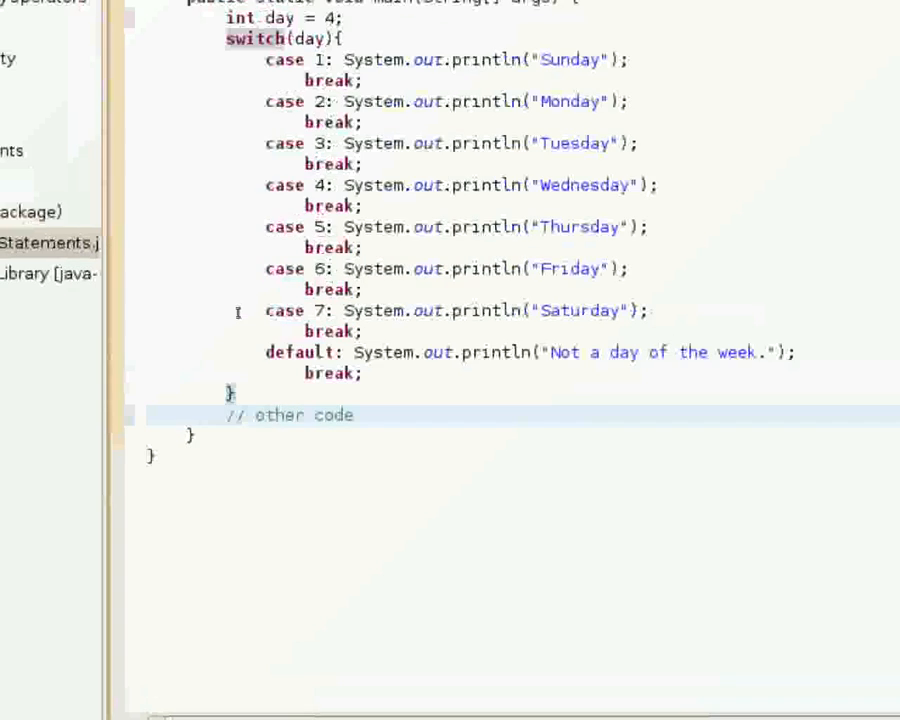
pyautogui.scroll(-3)
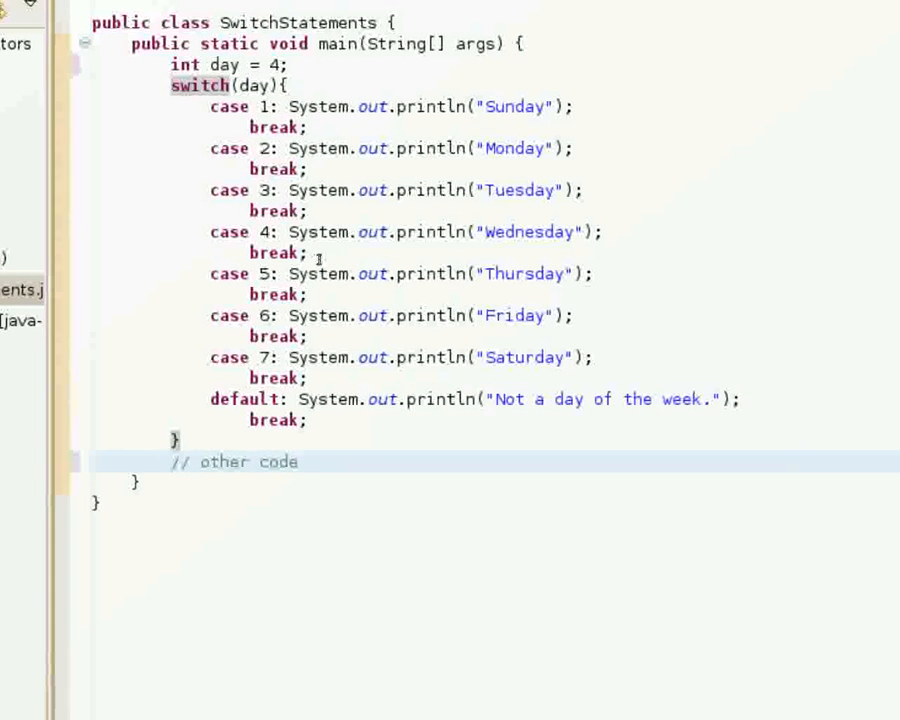
pyautogui.click(298, 461)
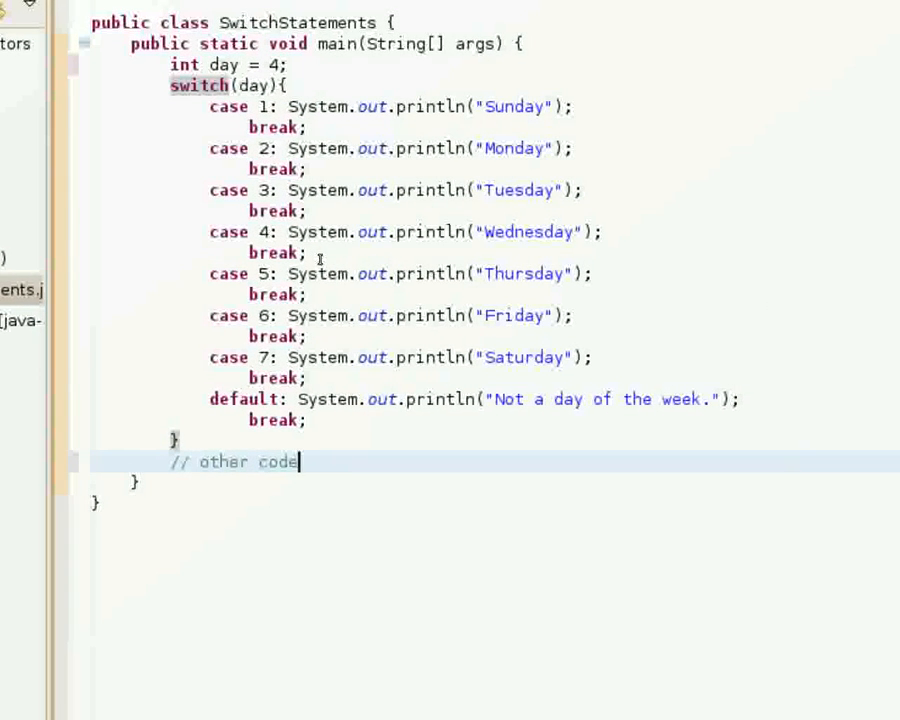